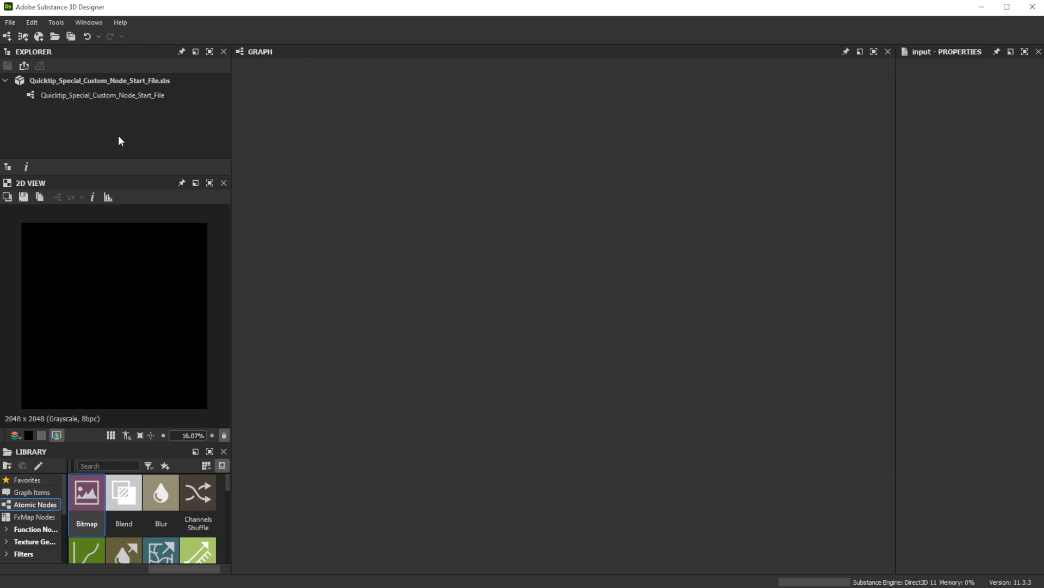
Step: Open the Quicktip_Special_Custom_Node_Start_File graph from the Explorer
{"action": "left_click", "coordinate": [103, 95]}
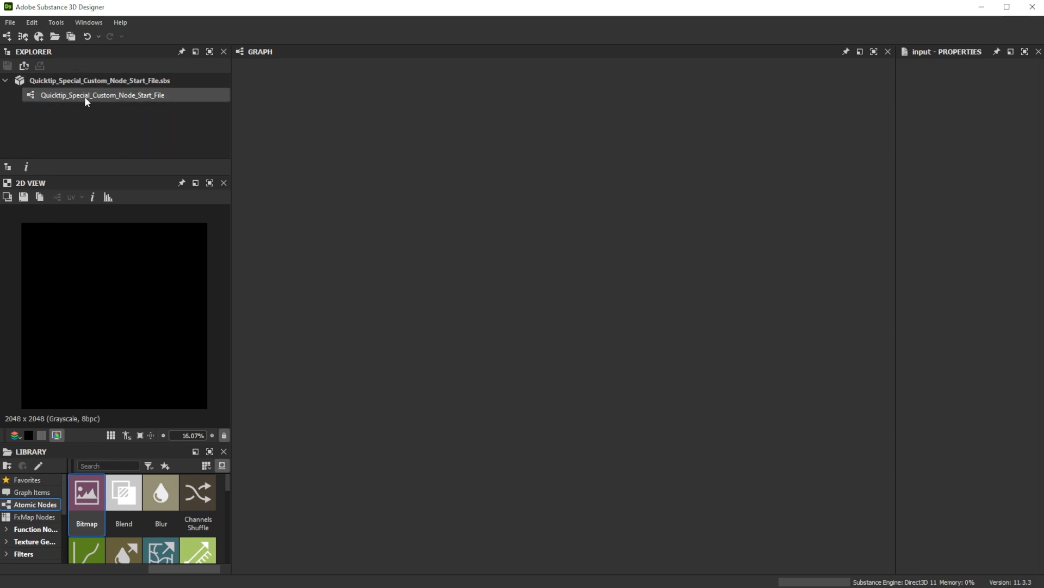
{"action": "double_click", "coordinate": [101, 95]}
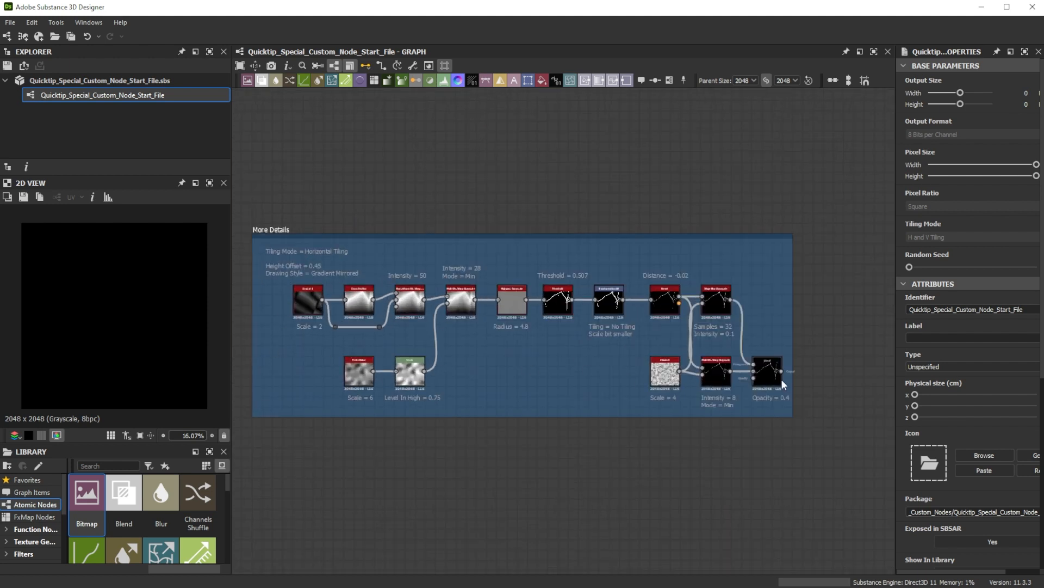
{"action": "mouse_move", "coordinate": [773, 379]}
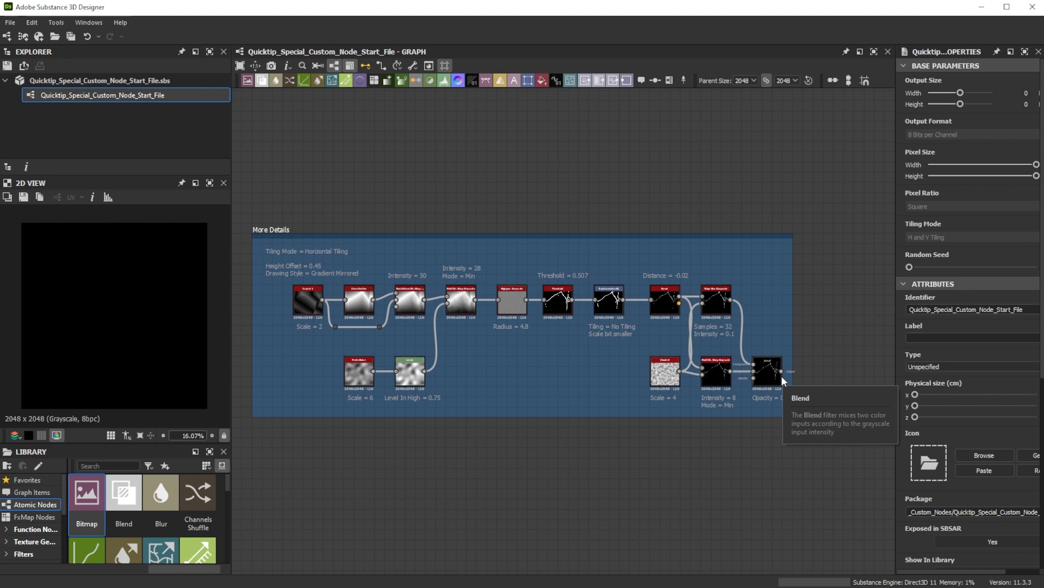
{"action": "mouse_move", "coordinate": [780, 371]}
{"action": "type", "text": "ou"}
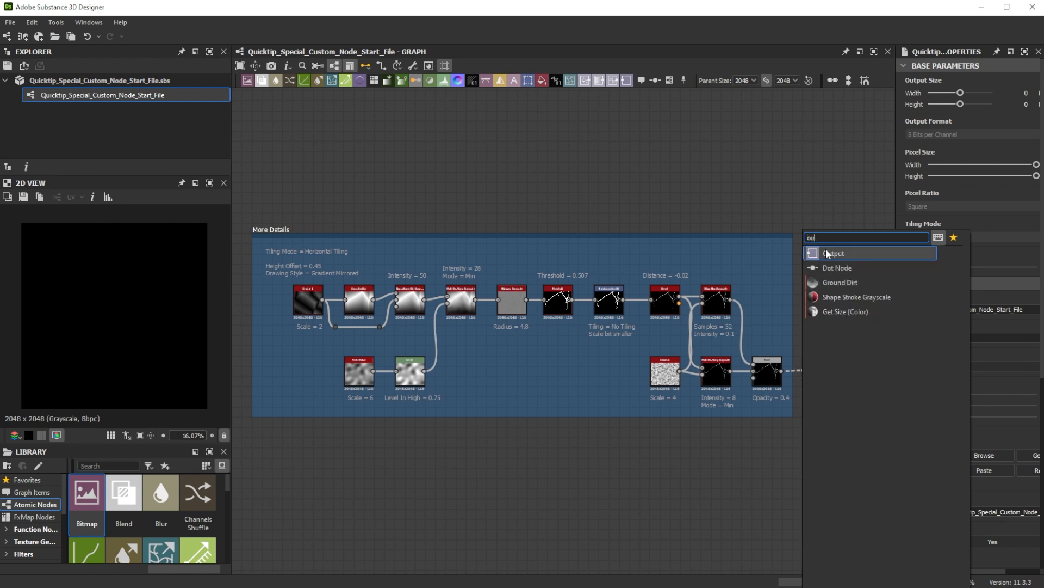
Step: Add an Output node after the final Blend with identifier single_crack and label Single Crack
{"action": "left_click", "coordinate": [833, 253]}
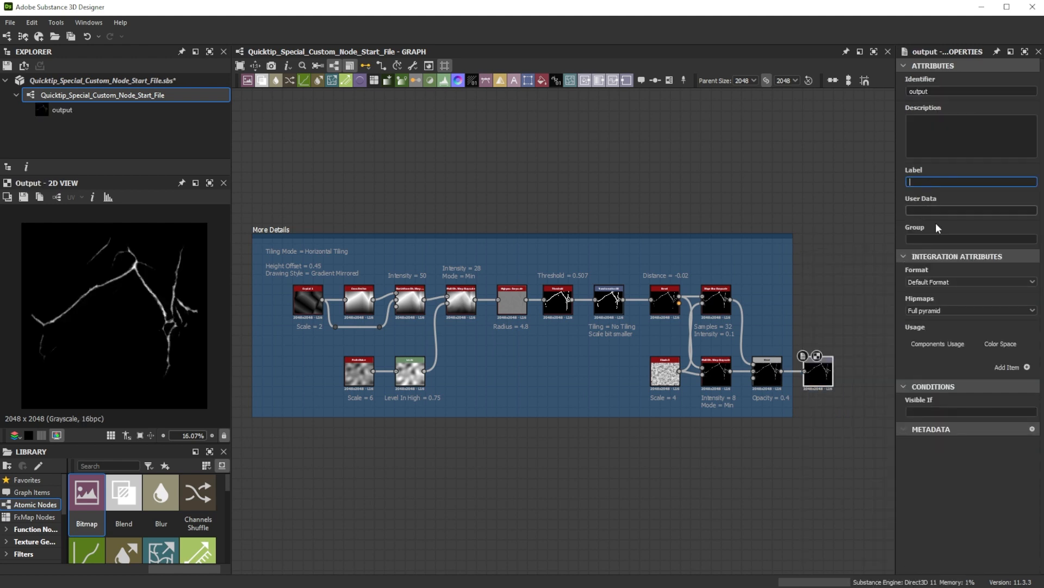
{"action": "type", "text": "Single Crack"}
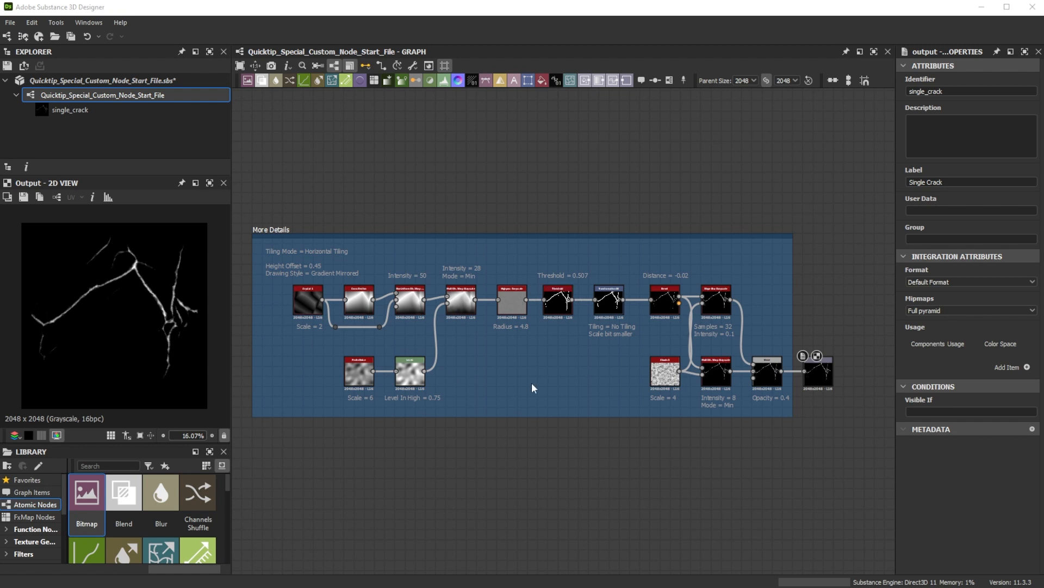
{"action": "mouse_move", "coordinate": [427, 347]}
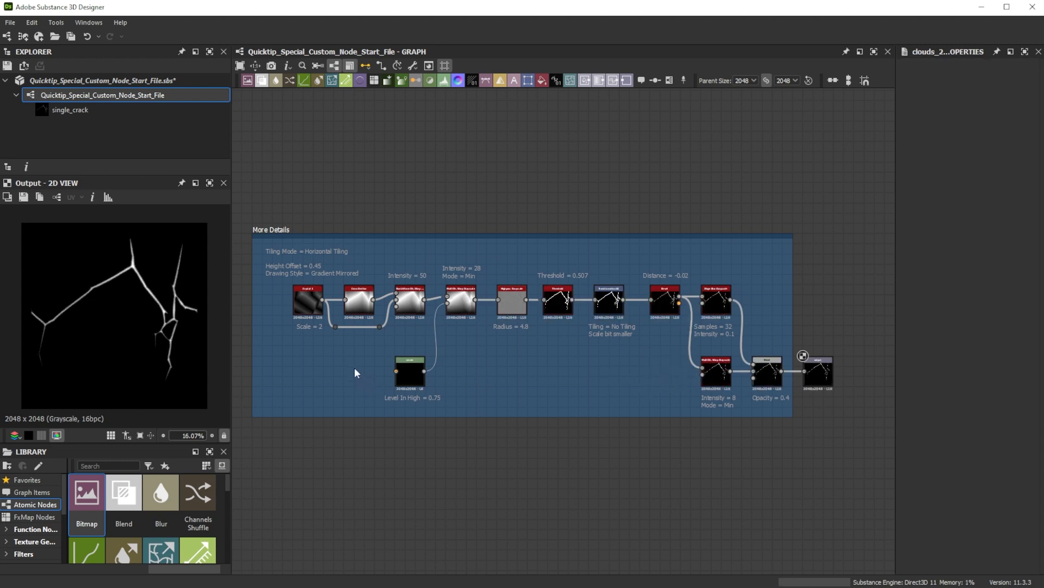
{"action": "mouse_move", "coordinate": [359, 375]}
{"action": "type", "text": "i"}
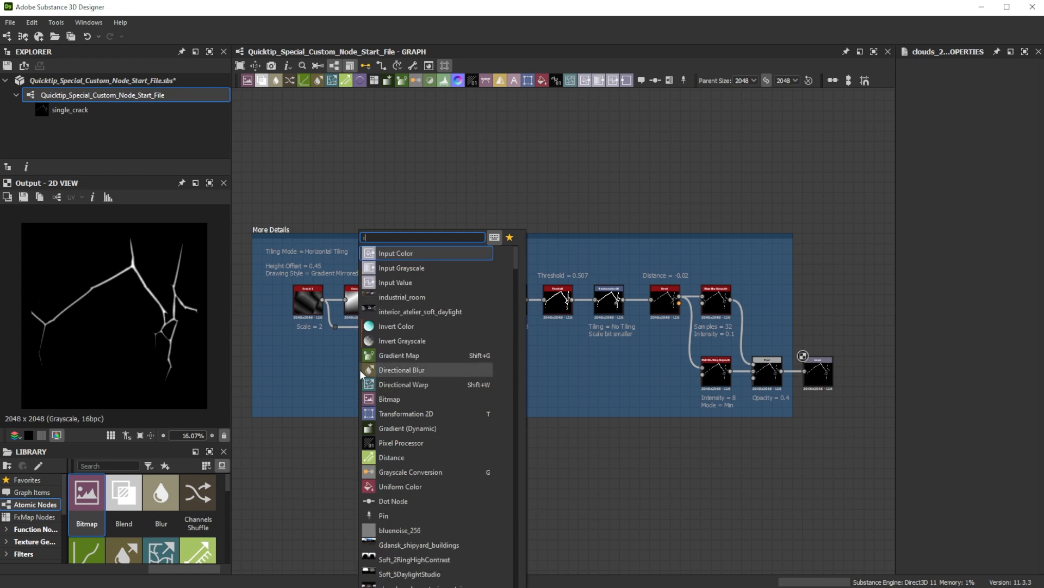
Step: Replace the noise nodes with grayscale inputs crack_breakup_input and Additional Detail Input
{"action": "left_click", "coordinate": [396, 253]}
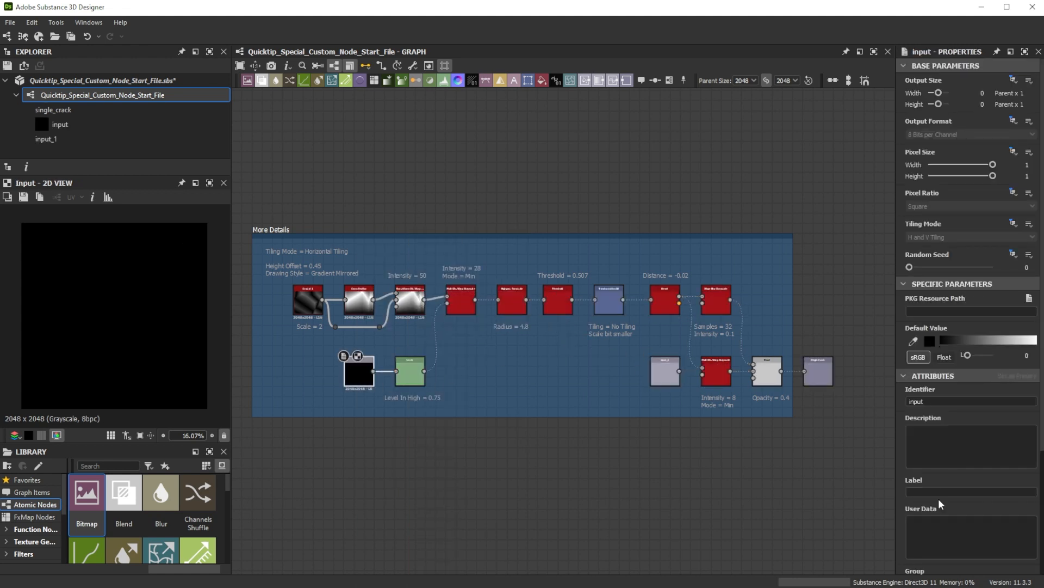
{"action": "type", "text": "crack breakup in"}
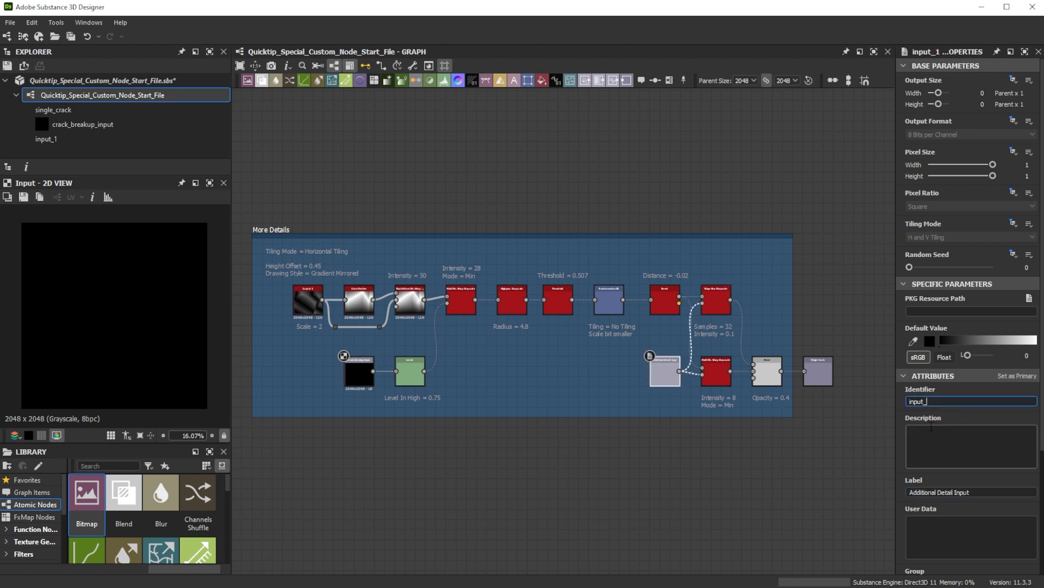
{"action": "type", "text": "additional detail input"}
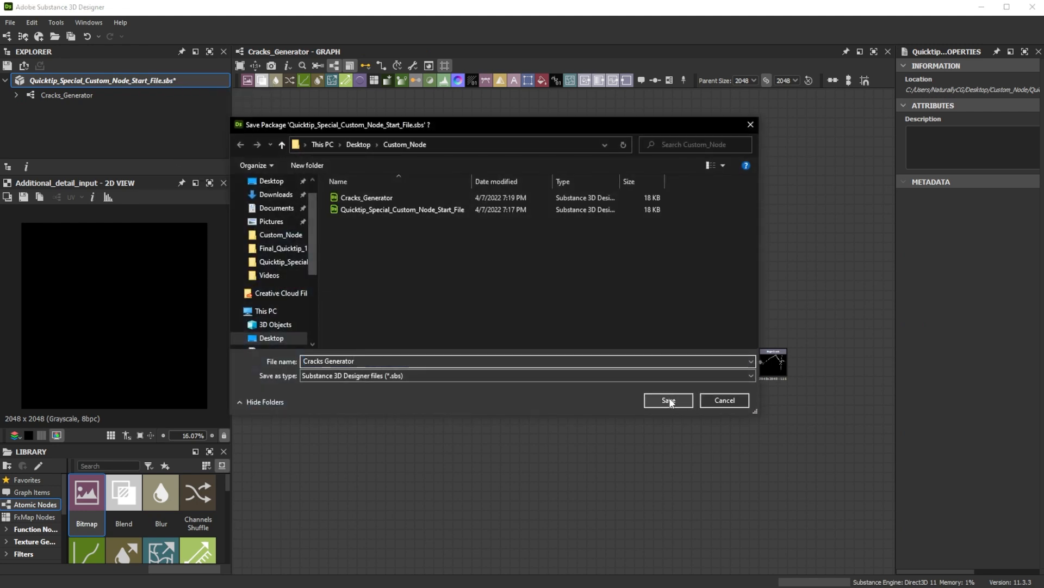
Step: Save the Cracks_Generator graph's package as Cracks Generator.sbs in Custom_Node
{"action": "left_click", "coordinate": [667, 401]}
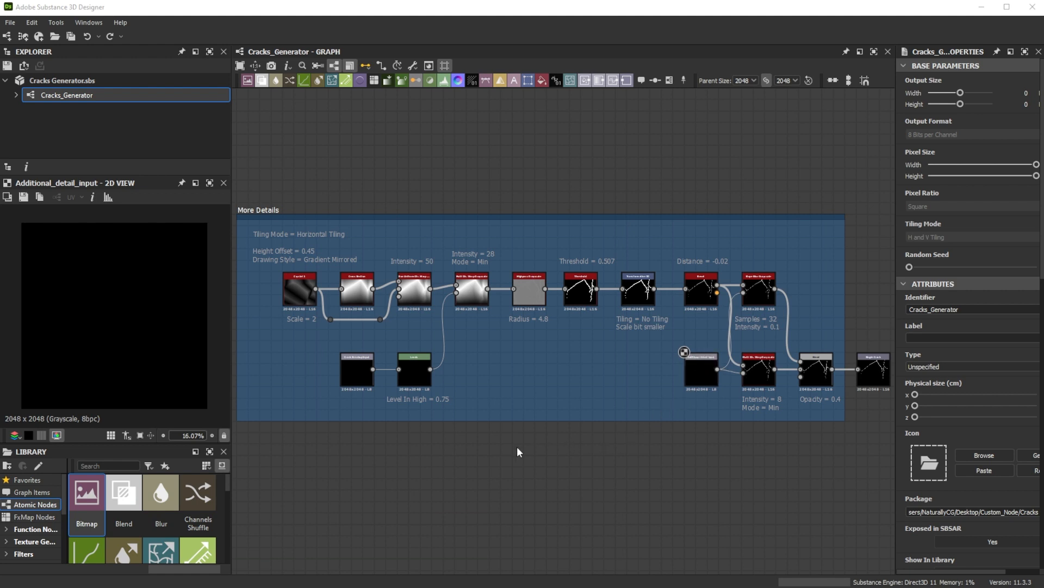
{"action": "mouse_move", "coordinate": [247, 433]}
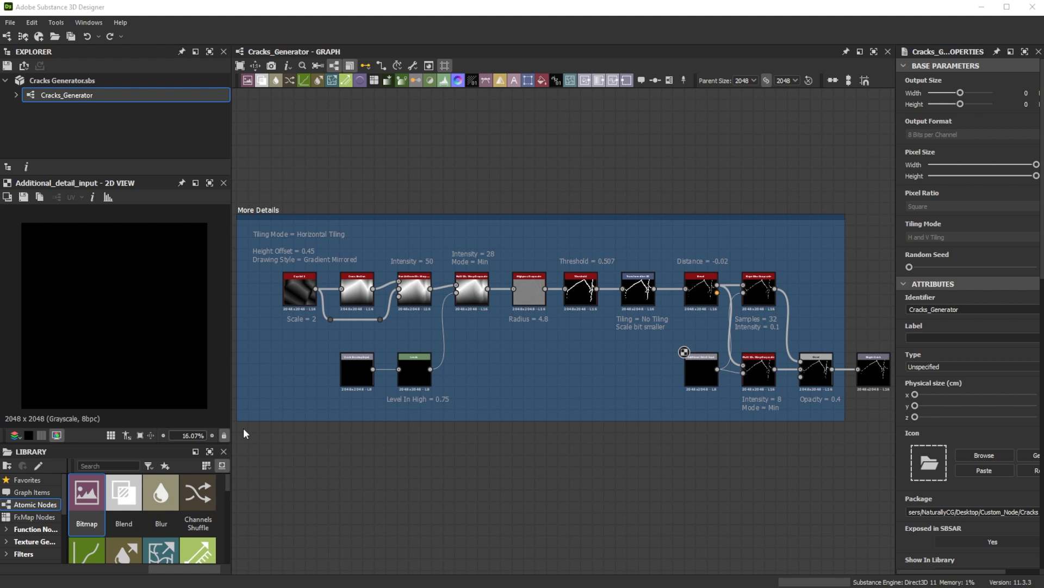
{"action": "mouse_move", "coordinate": [37, 53]}
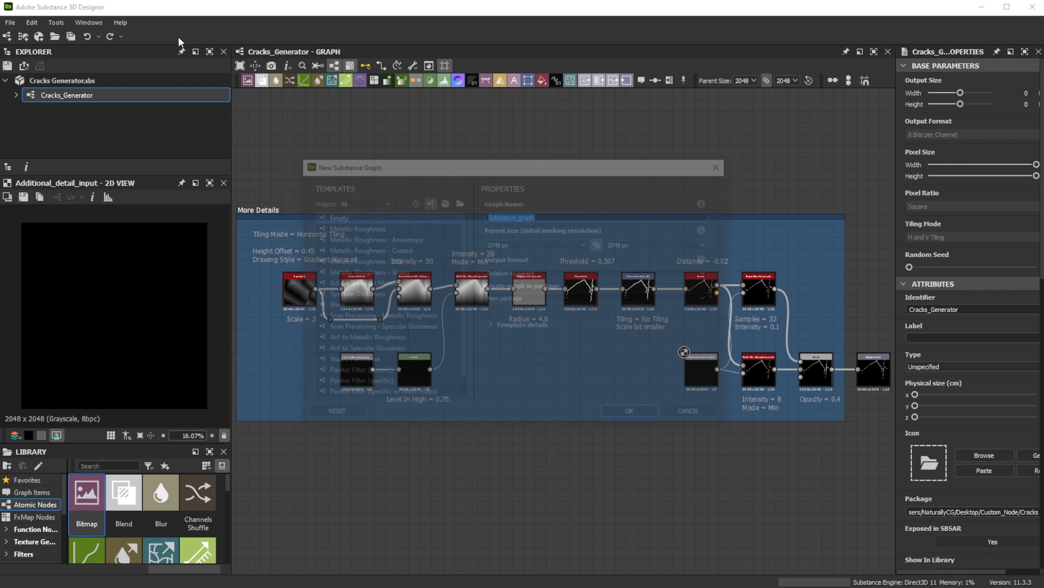
Step: Save the new unsaved package as Maingraph.sbs
{"action": "right_click", "coordinate": [53, 125]}
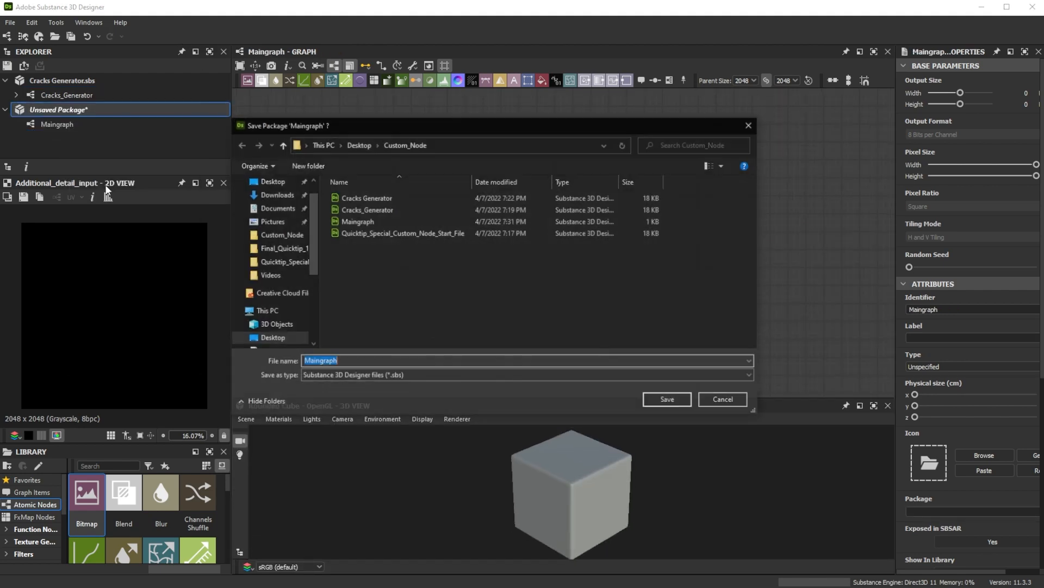
{"action": "left_click", "coordinate": [666, 398]}
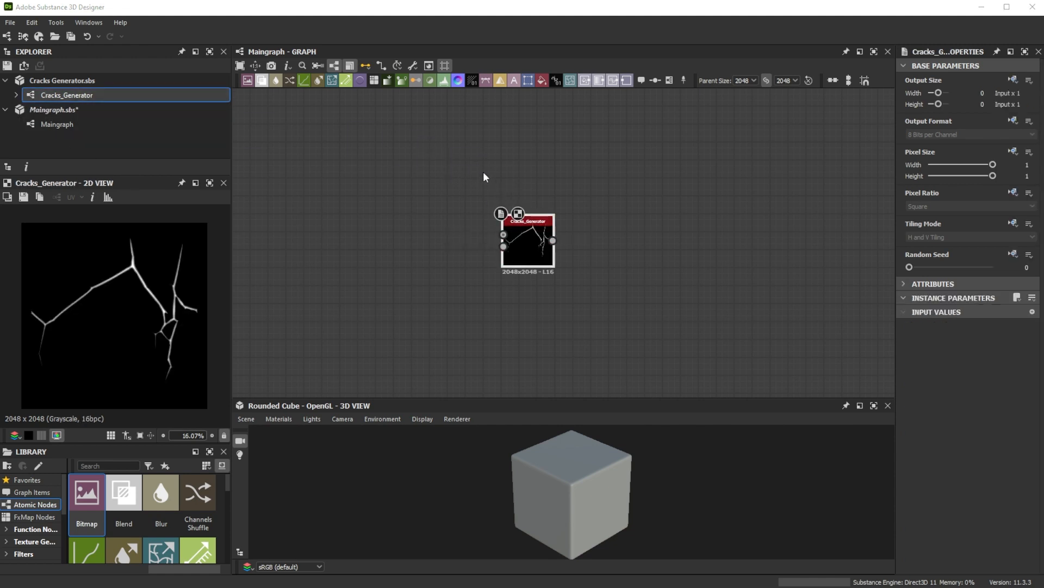
Step: Tick 'Enable graph editing in context' in the Graph preferences and confirm
{"action": "left_click", "coordinate": [30, 22]}
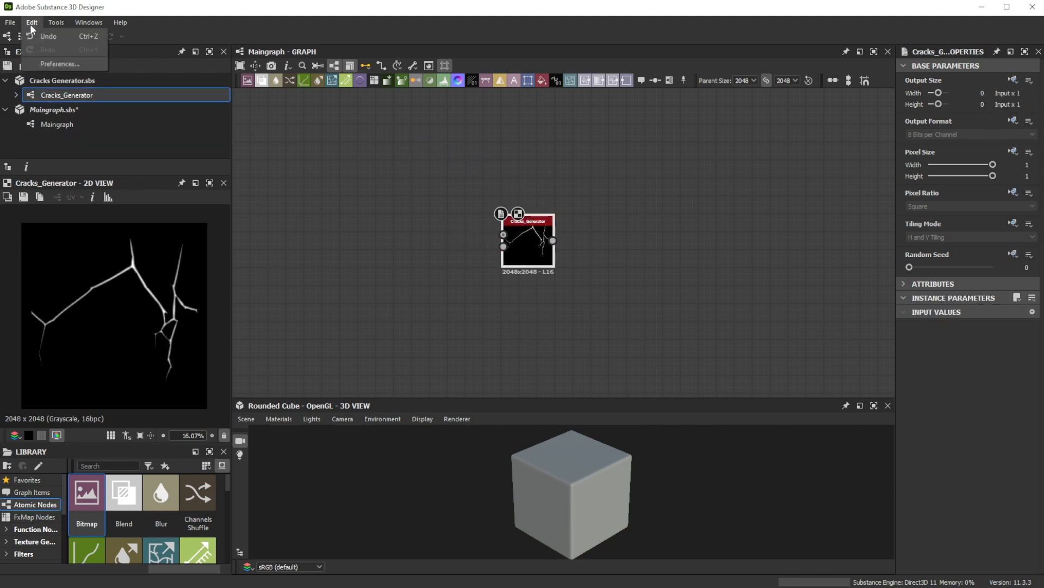
{"action": "left_click", "coordinate": [60, 64]}
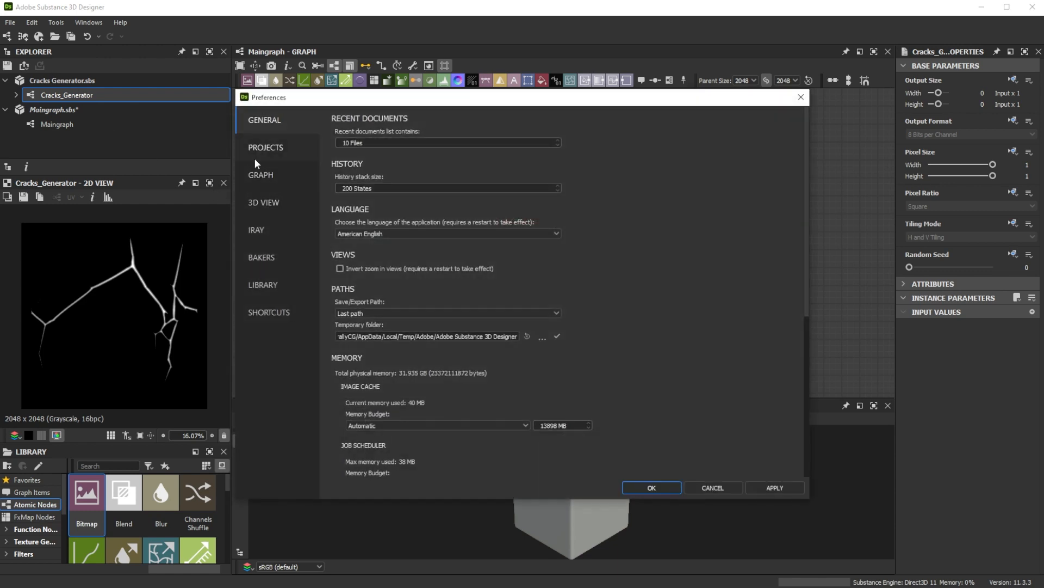
{"action": "left_click", "coordinate": [261, 175]}
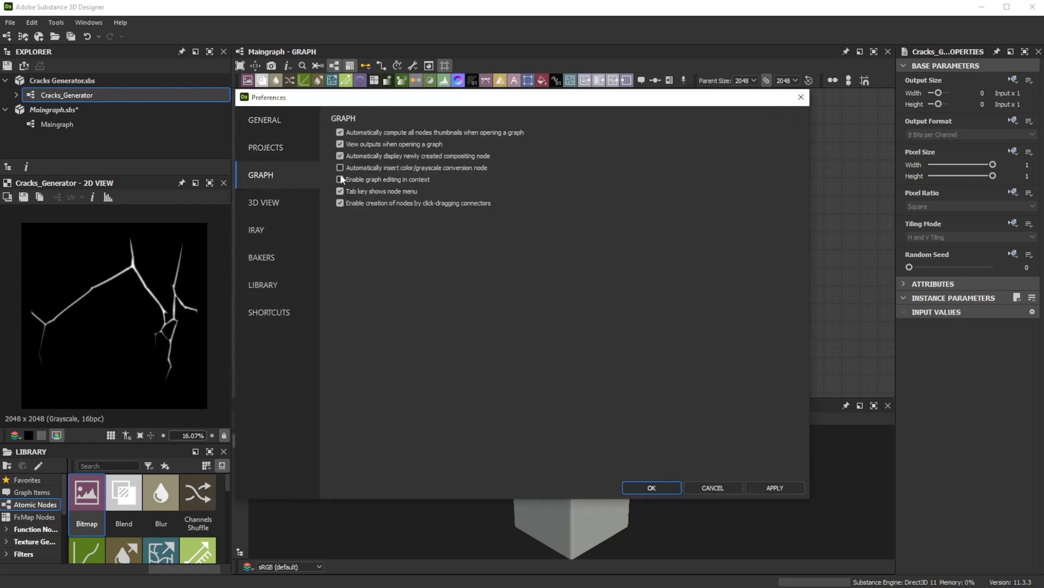
{"action": "left_click", "coordinate": [340, 179]}
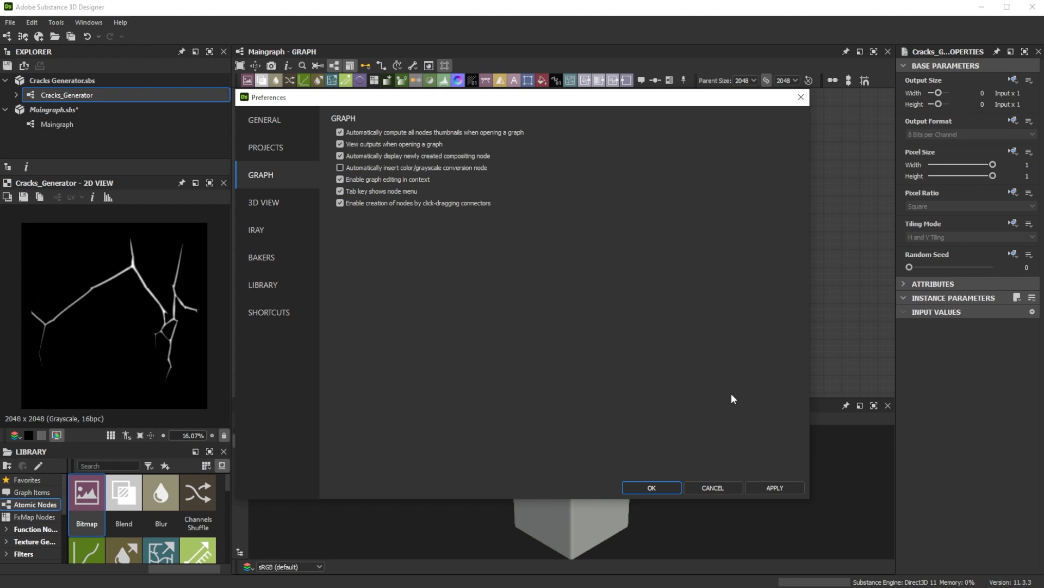
{"action": "left_click", "coordinate": [650, 487]}
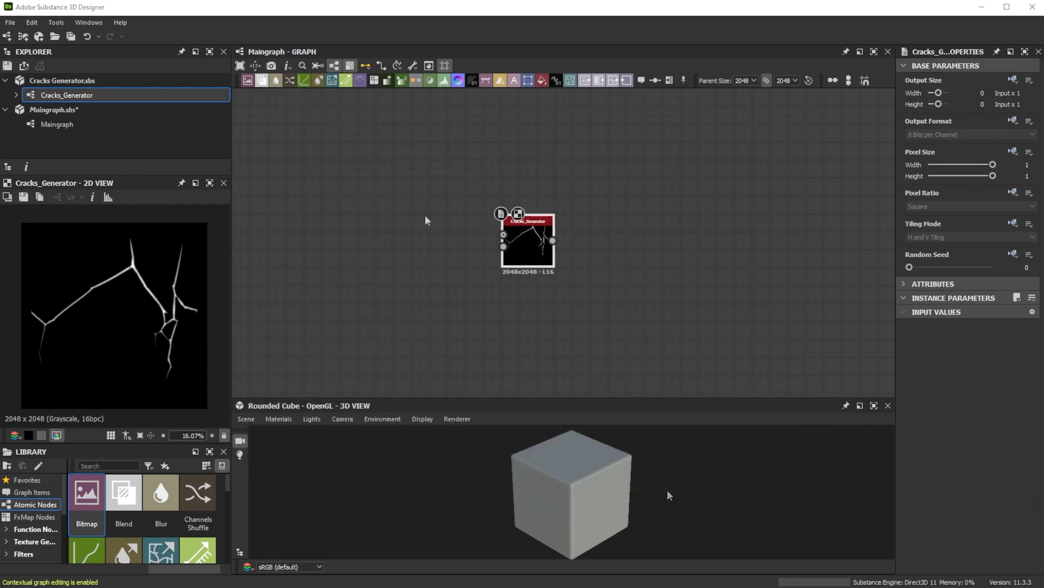
Step: Add Crystal 1 and Clouds 2 noises and wire them into Cracks_Generator's inputs
{"action": "type", "text": "cry"}
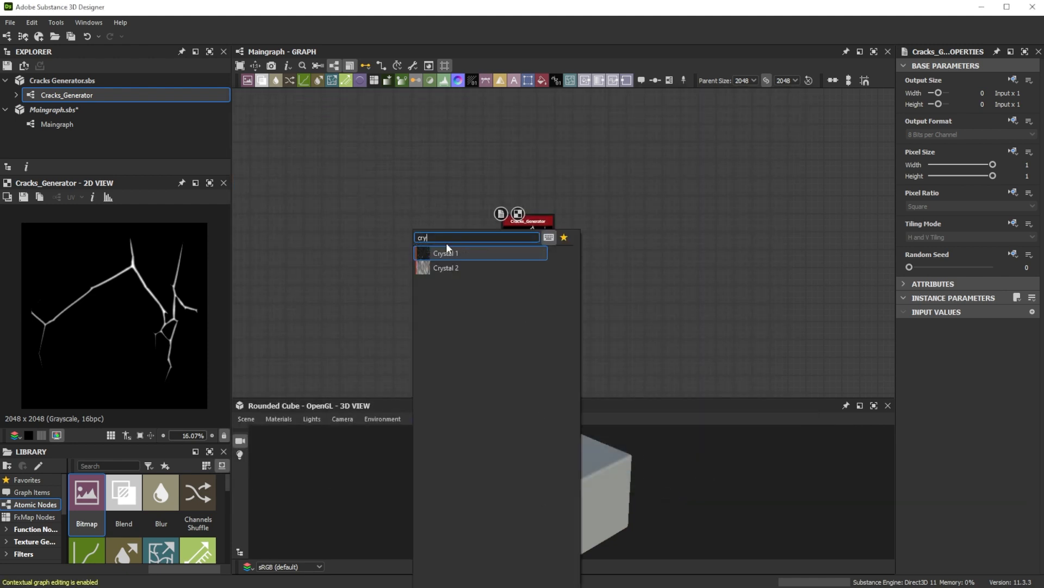
{"action": "left_click", "coordinate": [445, 253]}
{"action": "type", "text": "clo"}
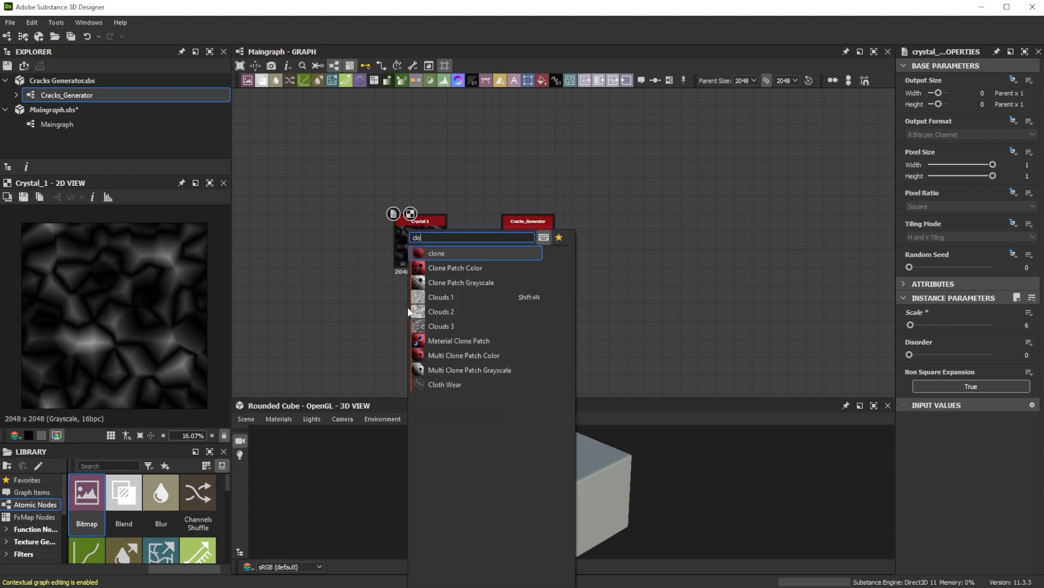
{"action": "left_click", "coordinate": [441, 311]}
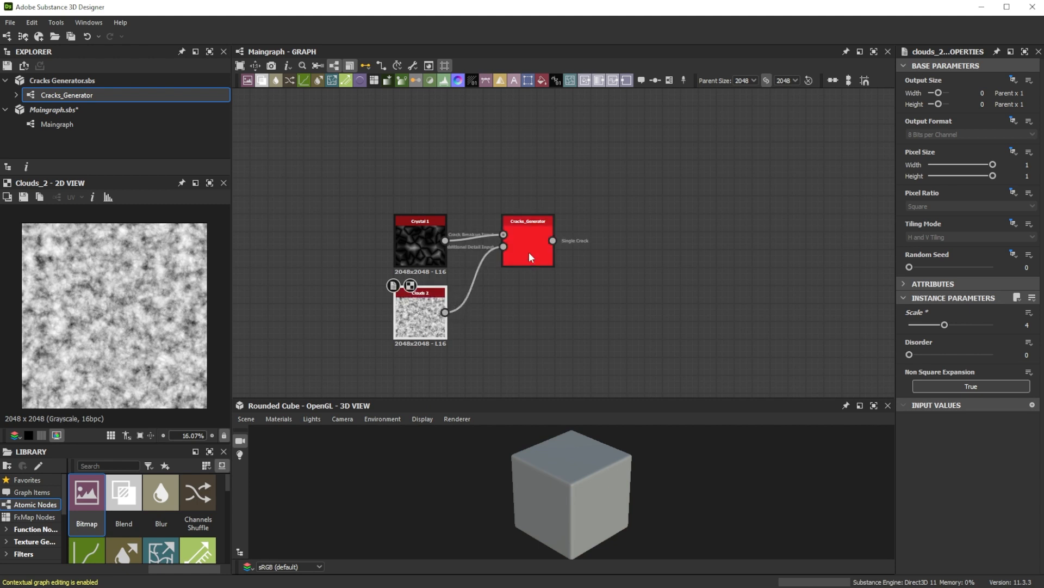
{"action": "right_click", "coordinate": [528, 240]}
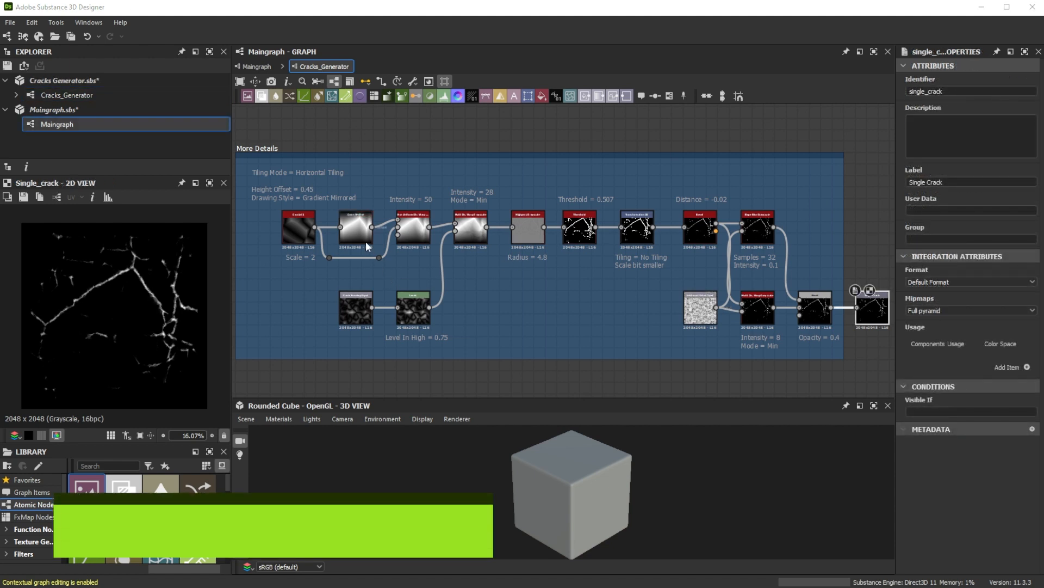
{"action": "left_click", "coordinate": [356, 225]}
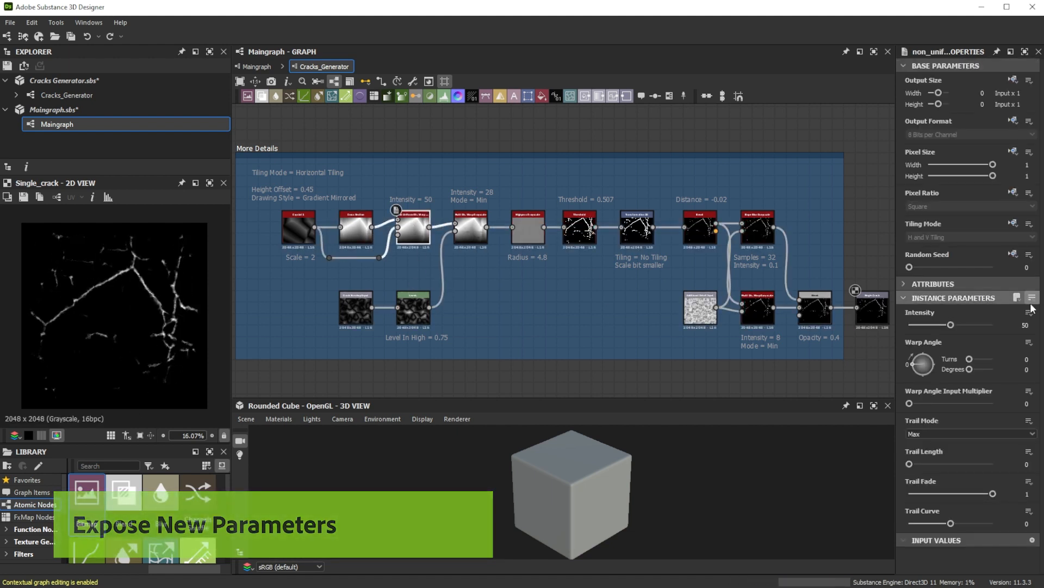
{"action": "left_click_drag", "start_coordinate": [951, 326], "coordinate": [966, 325]}
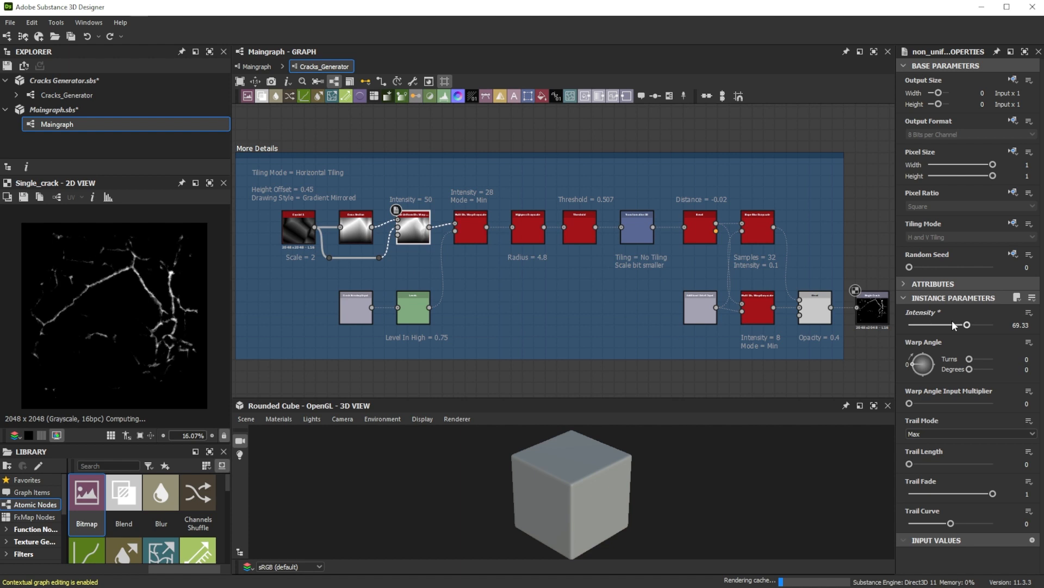
{"action": "left_click_drag", "start_coordinate": [970, 324], "coordinate": [950, 324]}
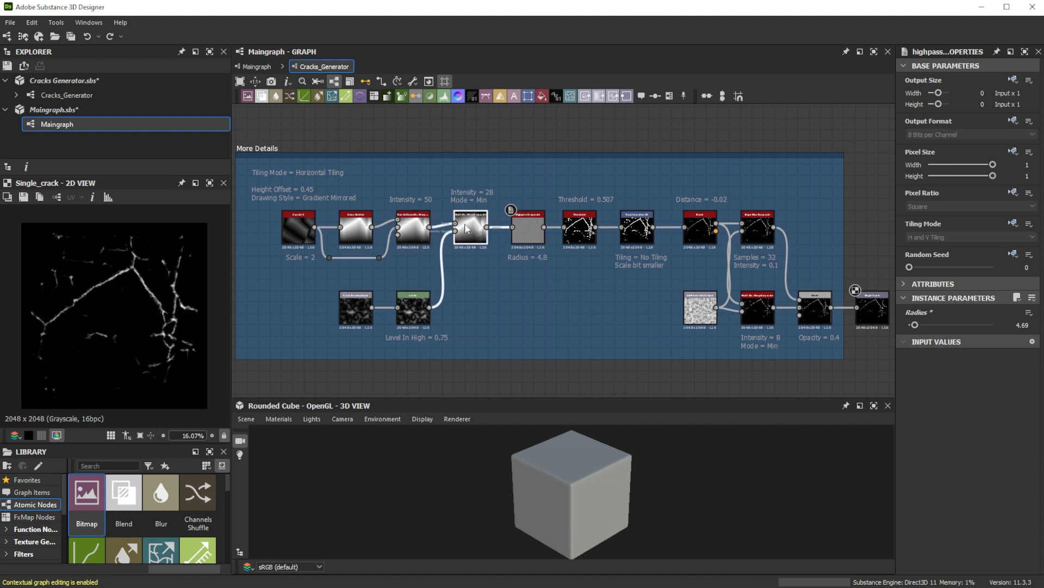
{"action": "left_click", "coordinate": [469, 226]}
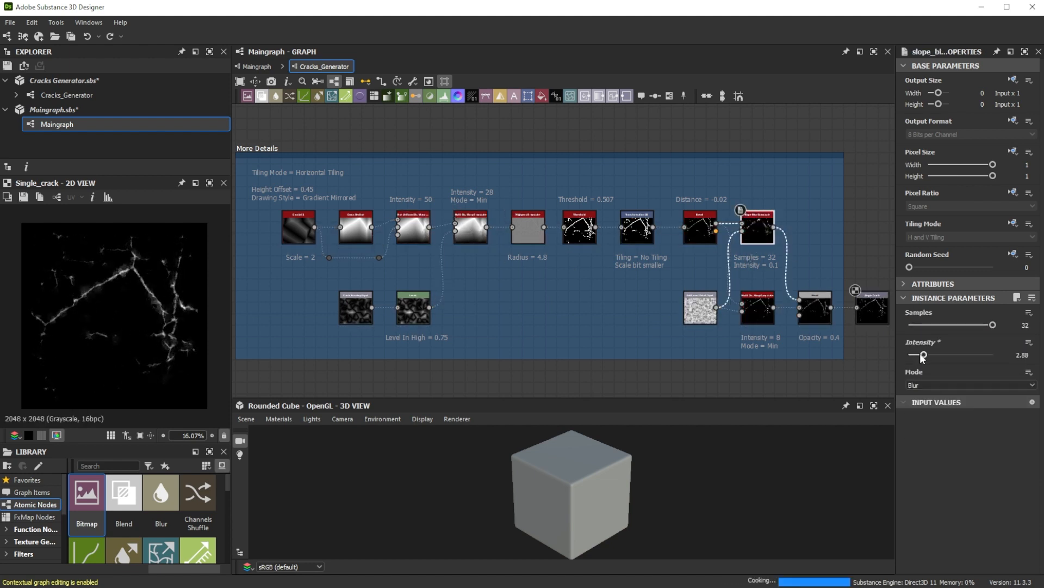
{"action": "left_click_drag", "start_coordinate": [923, 356], "coordinate": [909, 355]}
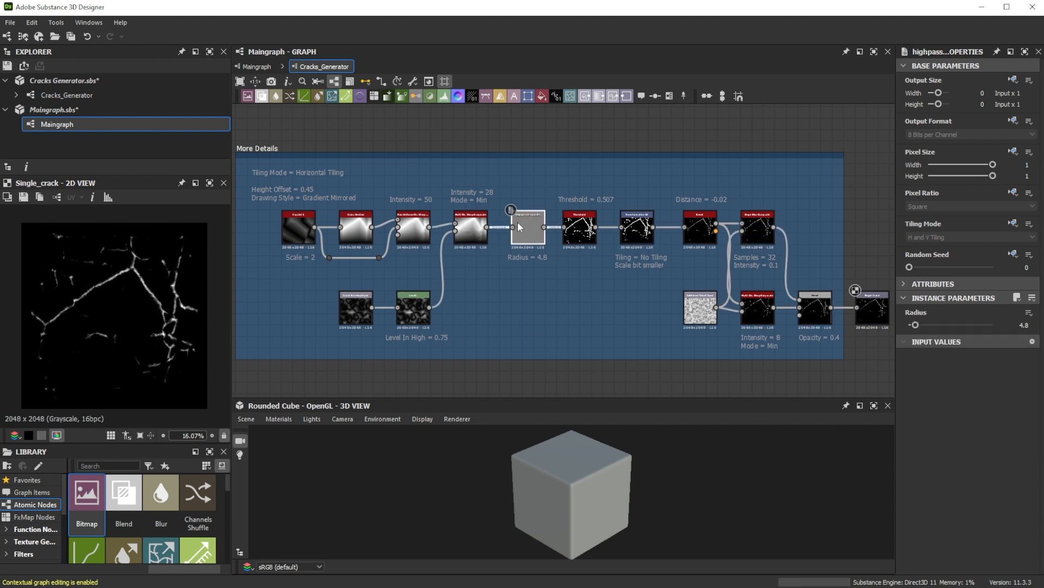
{"action": "left_click_drag", "start_coordinate": [916, 325], "coordinate": [928, 324]}
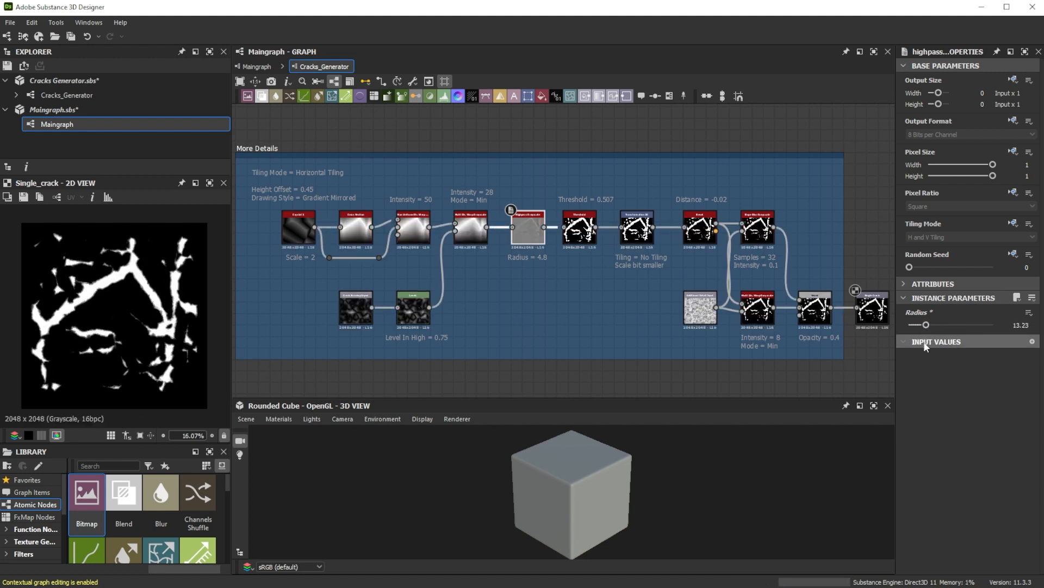
Step: Expose the highpass Radius as graph parameter Crack Thickness, identifier crack_thickness
{"action": "left_click", "coordinate": [1029, 313]}
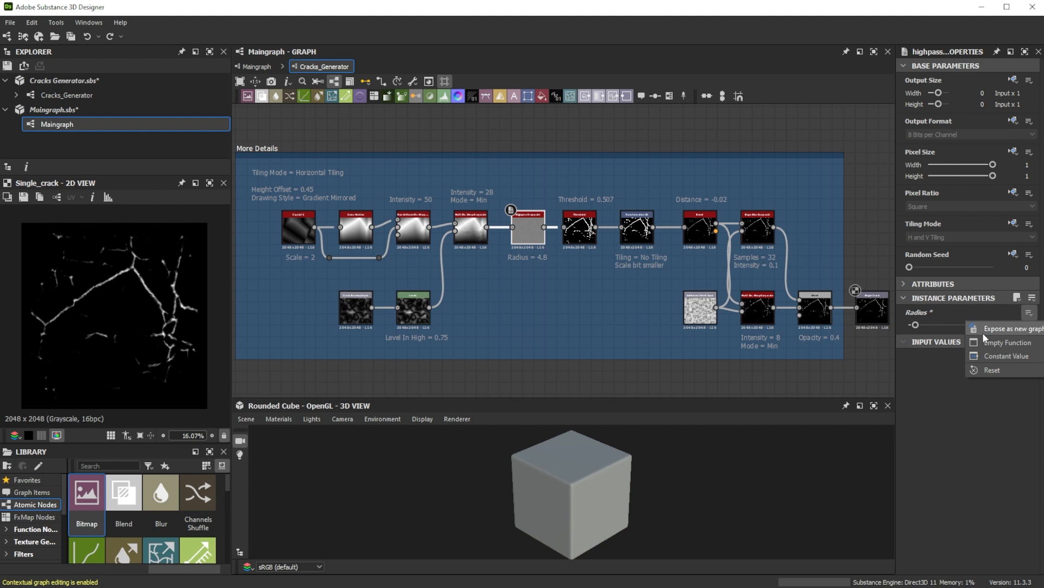
{"action": "left_click", "coordinate": [1009, 328]}
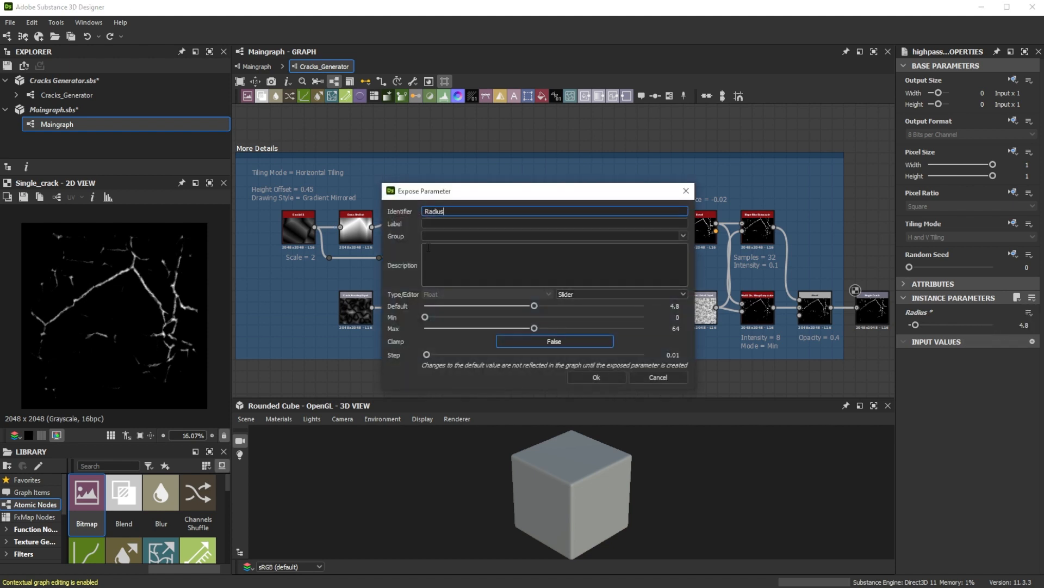
{"action": "left_click", "coordinate": [553, 223]}
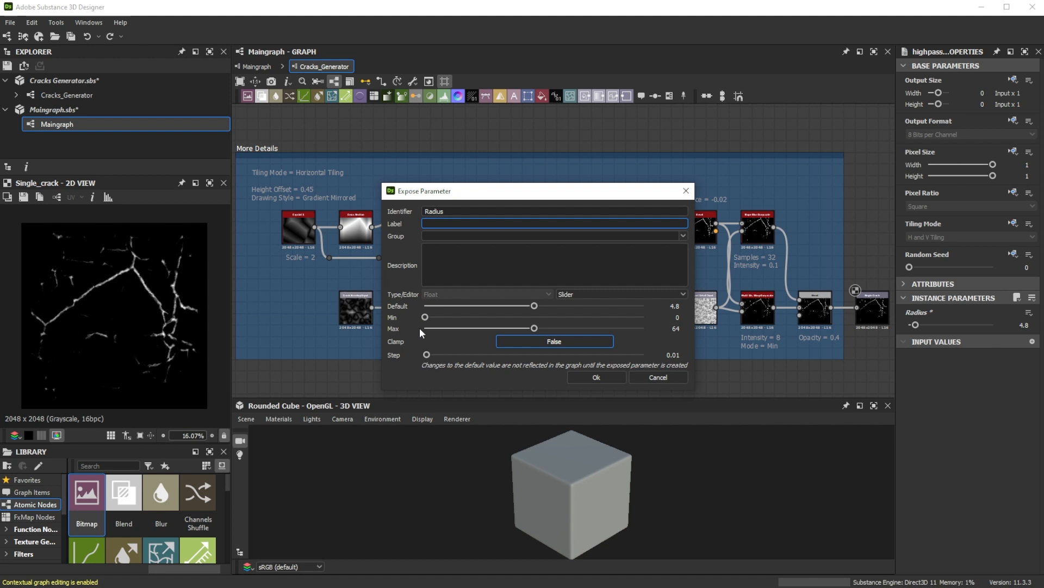
{"action": "left_click", "coordinate": [554, 223]}
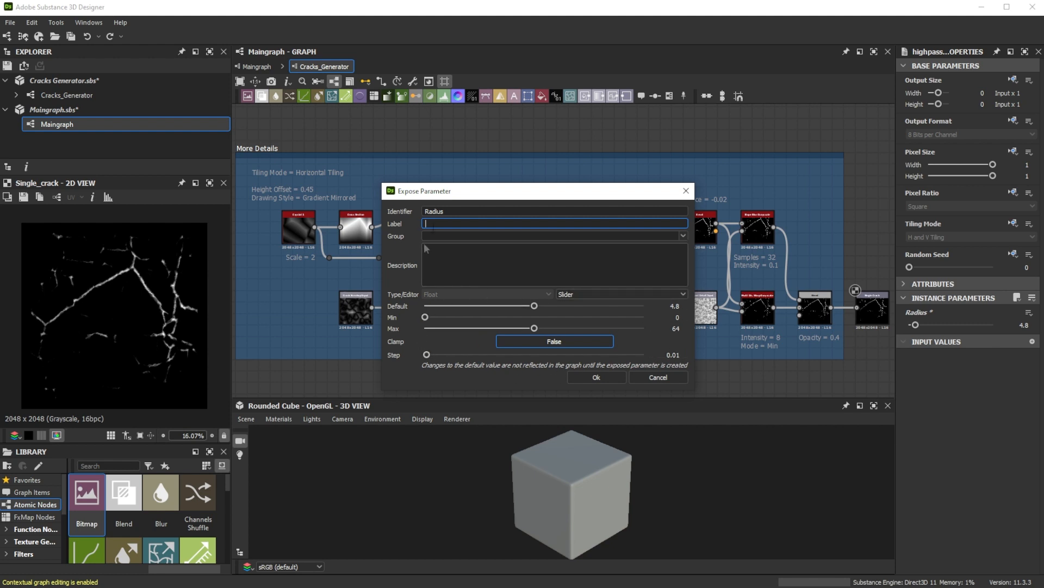
{"action": "type", "text": "Crack Thickness"}
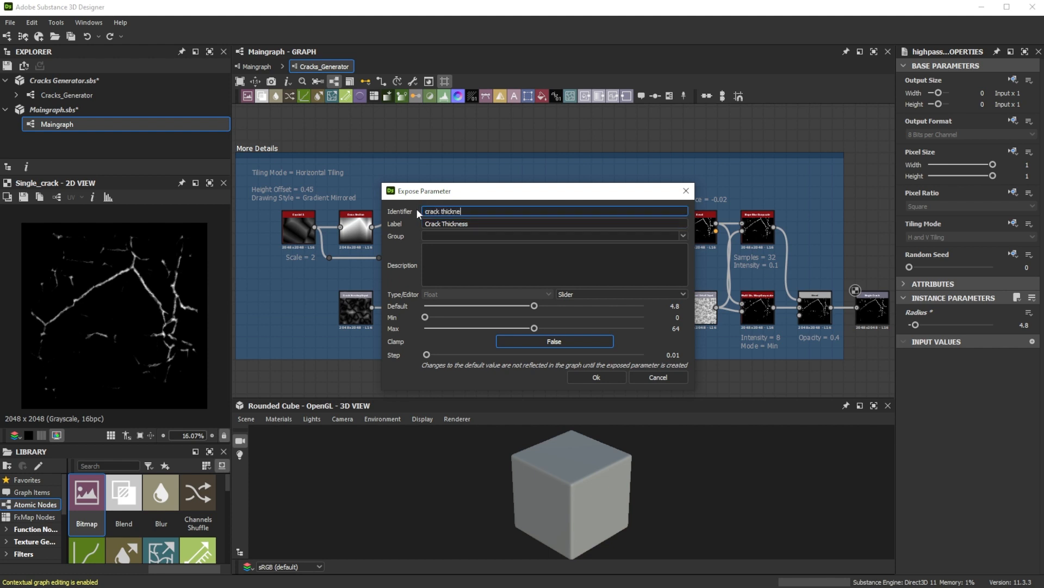
{"action": "type", "text": "ss"}
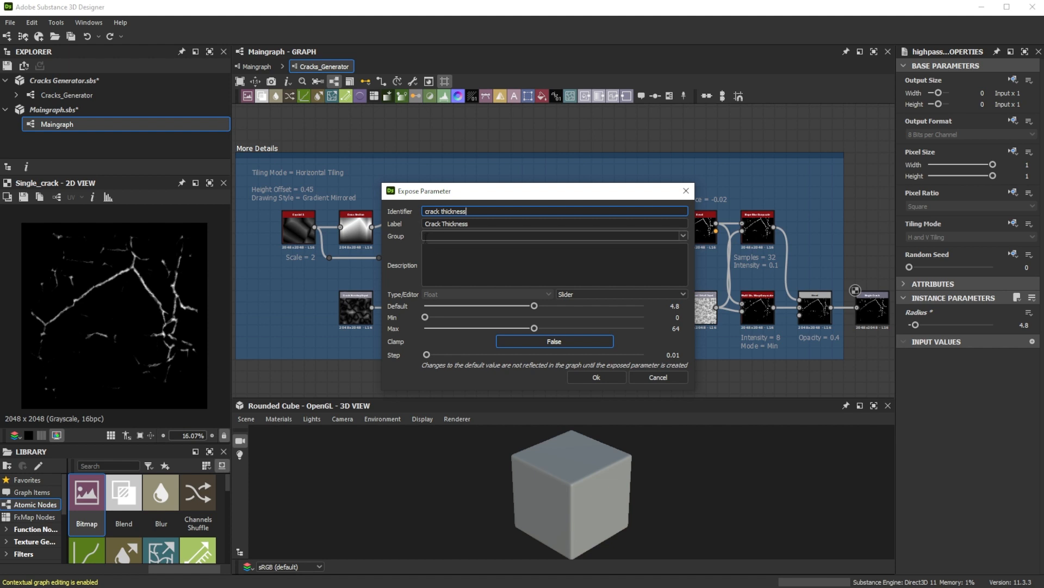
{"action": "mouse_move", "coordinate": [600, 388]}
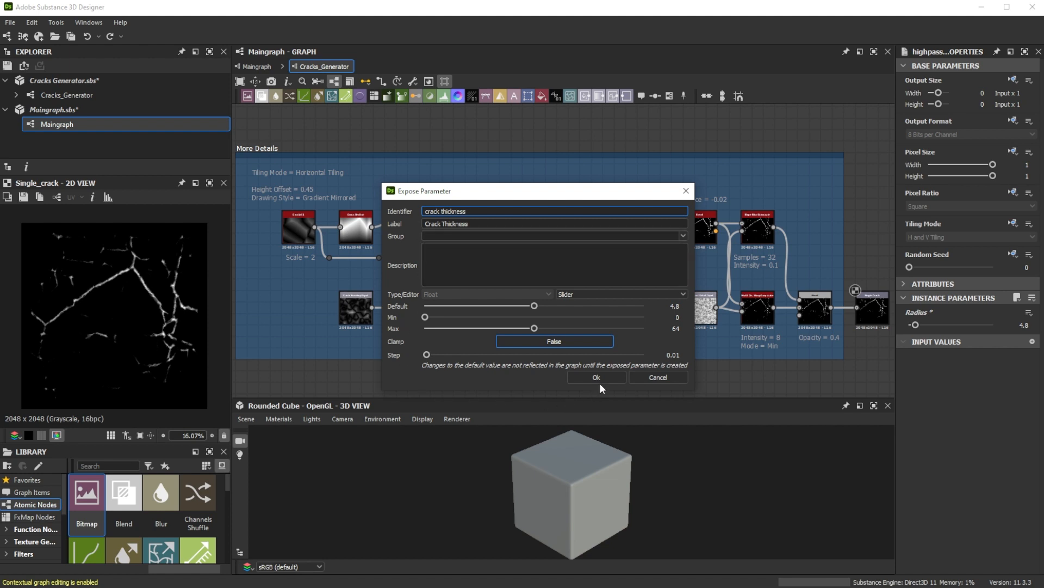
{"action": "left_click", "coordinate": [595, 377]}
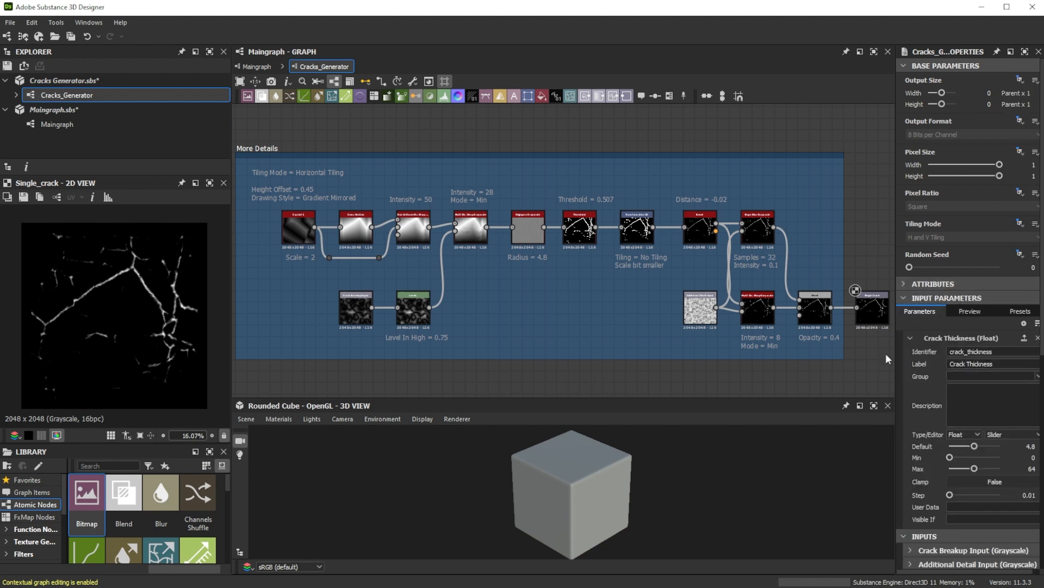
{"action": "mouse_move", "coordinate": [896, 362]}
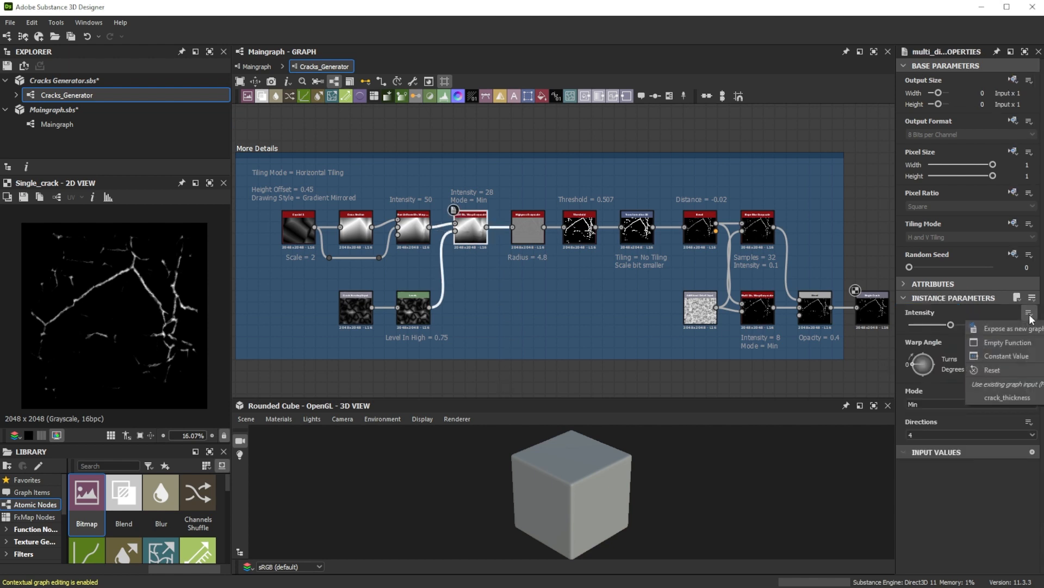
Step: Expose the warp Intensity as Breakup Intensity with a maximum of 100
{"action": "left_click", "coordinate": [1006, 327]}
{"action": "type", "text": "Breakup Intens"}
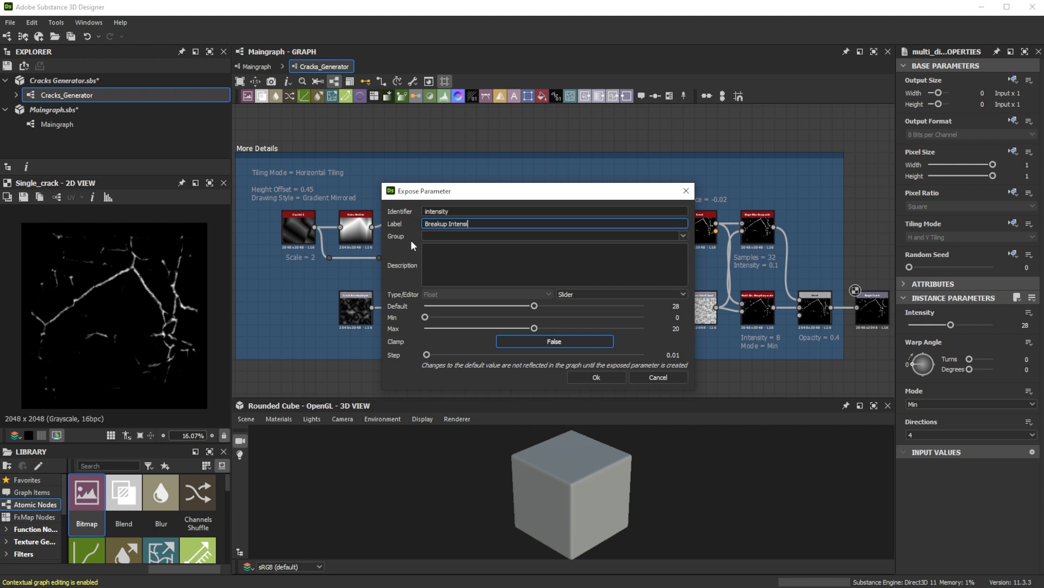
{"action": "left_click", "coordinate": [553, 211]}
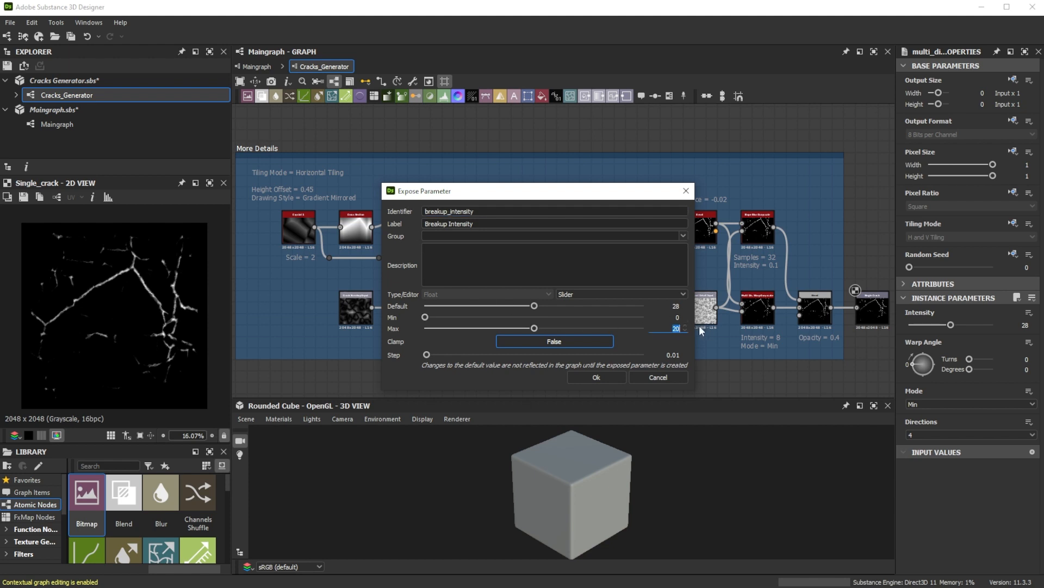
{"action": "type", "text": "100"}
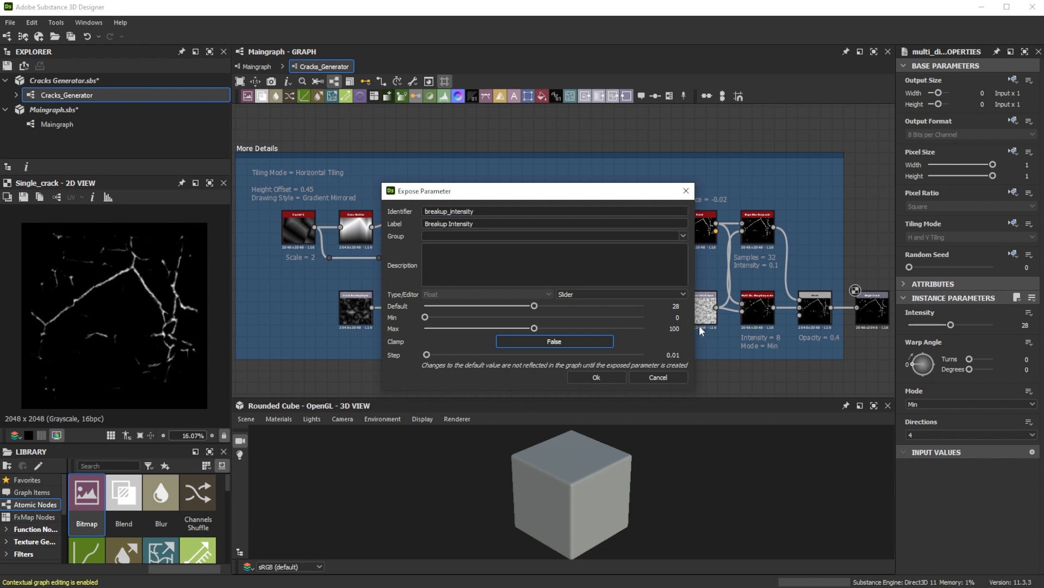
{"action": "left_click", "coordinate": [594, 379]}
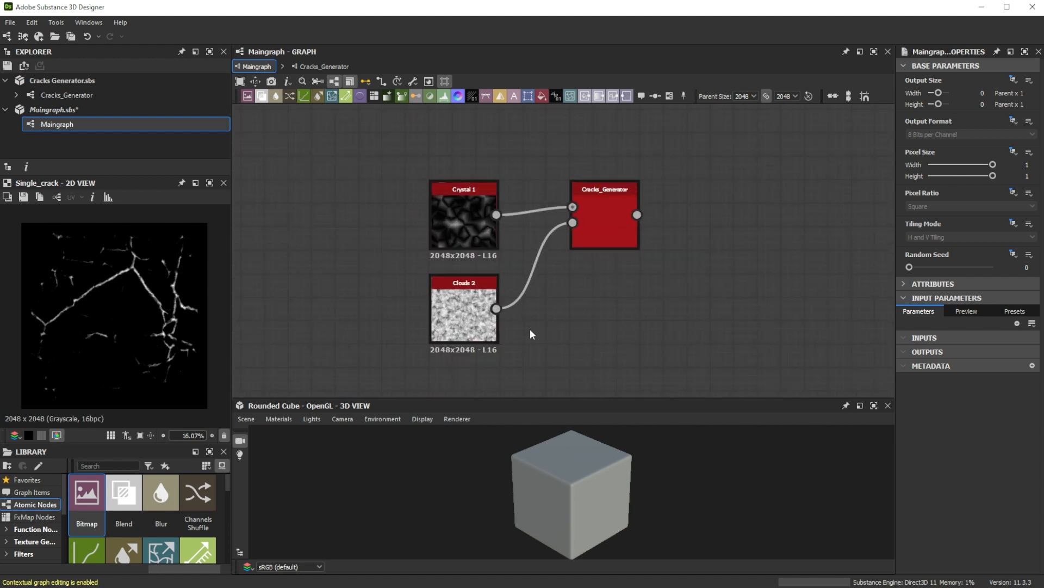
Step: Set Cracks_Generator to Crack Thickness 5.5, Breakup Intensity 38, Details Intensity 0.64
{"action": "left_click", "coordinate": [603, 214]}
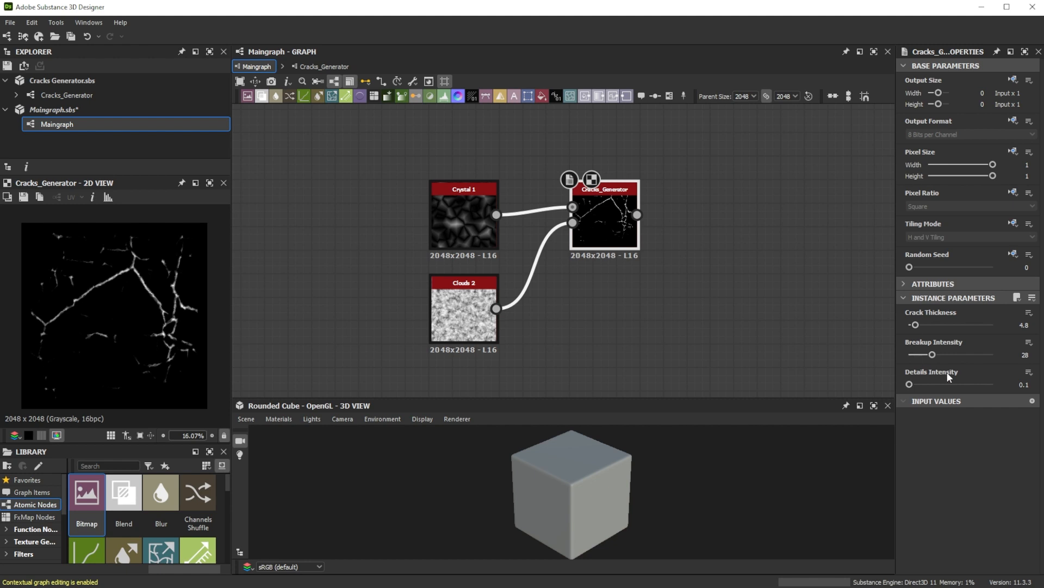
{"action": "left_click_drag", "start_coordinate": [923, 355], "coordinate": [941, 354]}
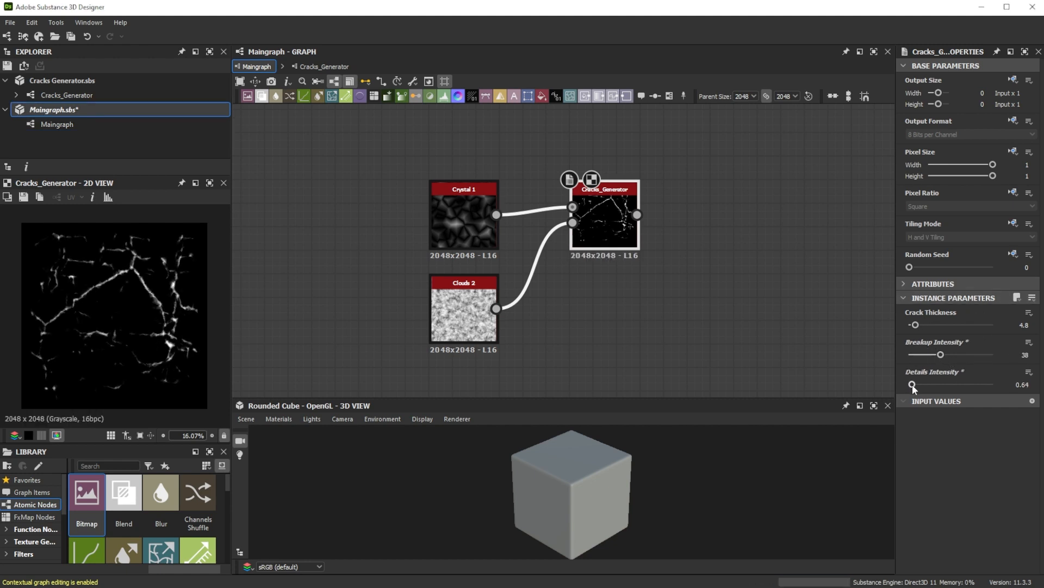
{"action": "double_click", "coordinate": [1024, 325]}
{"action": "type", "text": "5.5"}
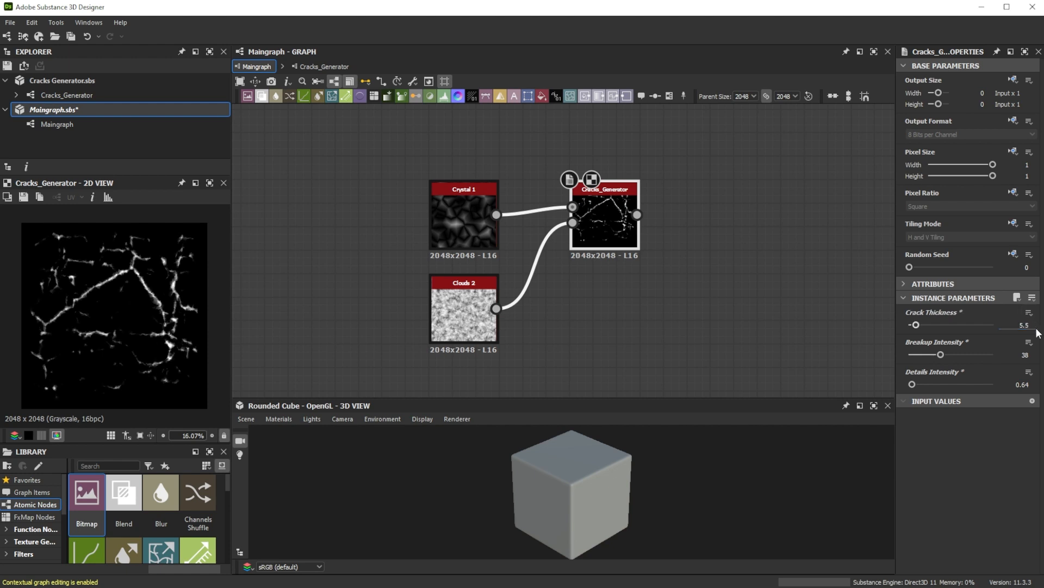
{"action": "mouse_move", "coordinate": [409, 336]}
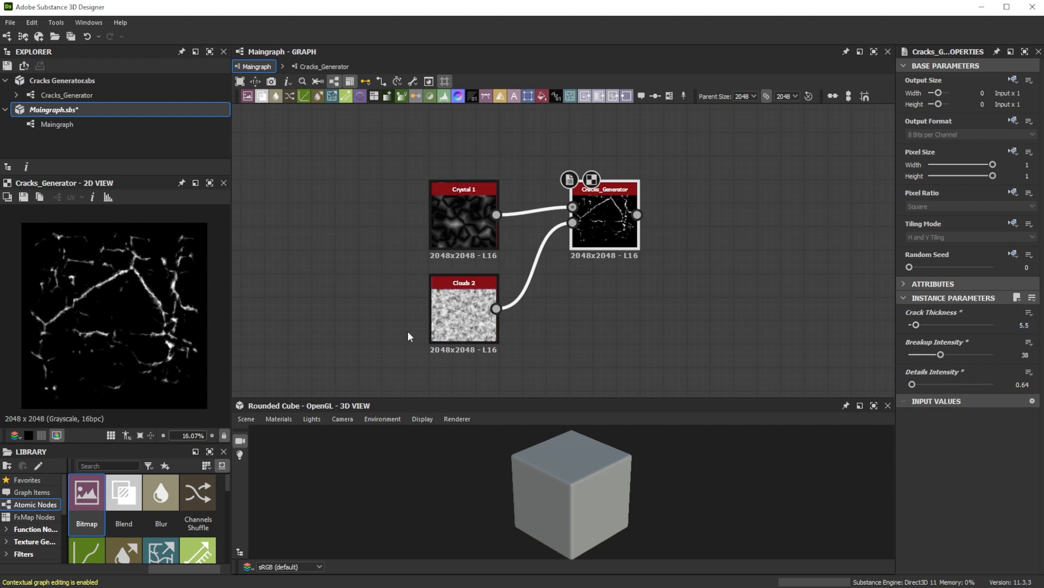
{"action": "mouse_move", "coordinate": [864, 347]}
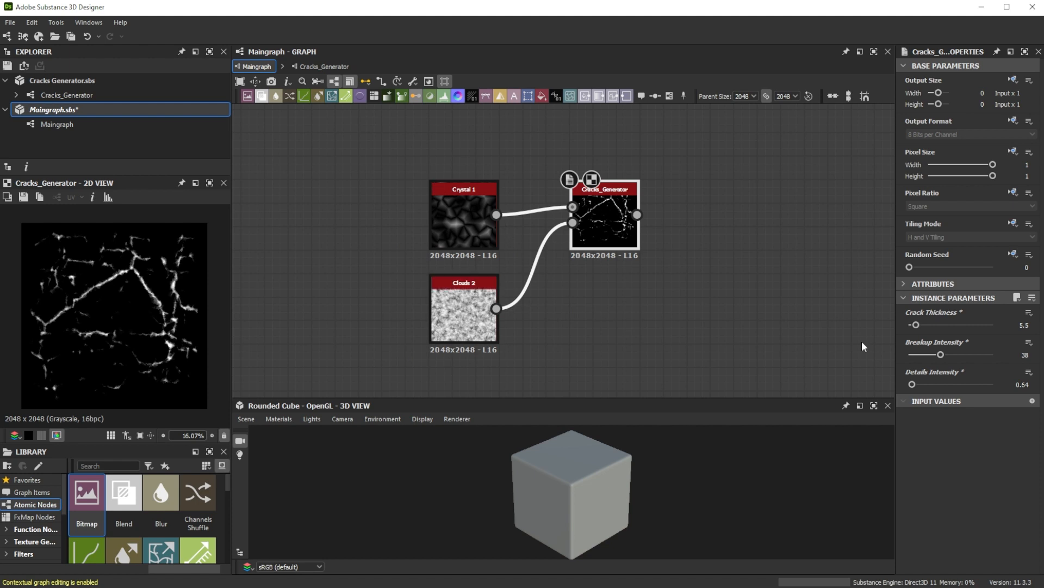
{"action": "mouse_move", "coordinate": [899, 328]}
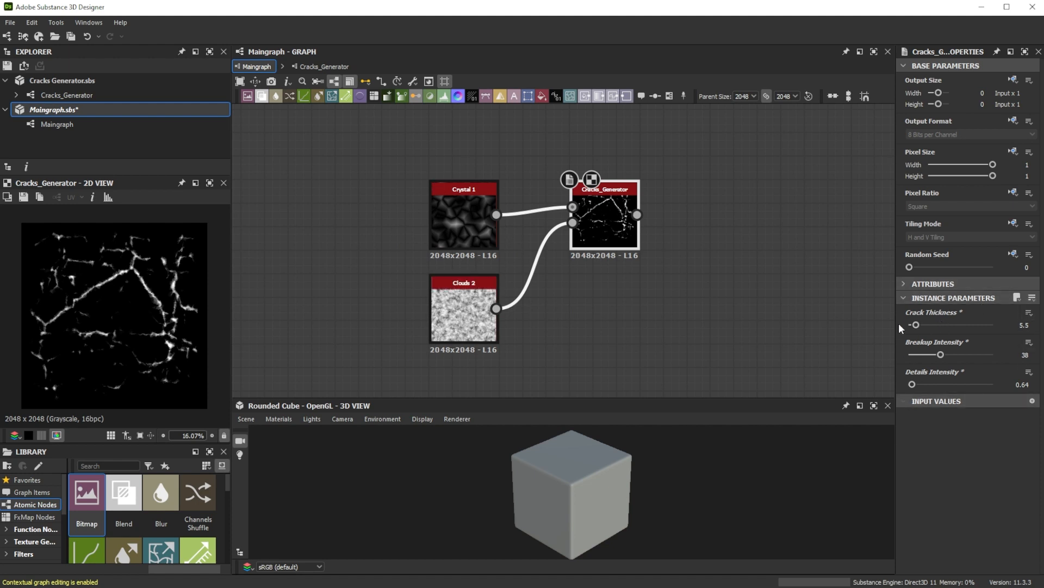
{"action": "mouse_move", "coordinate": [656, 323]}
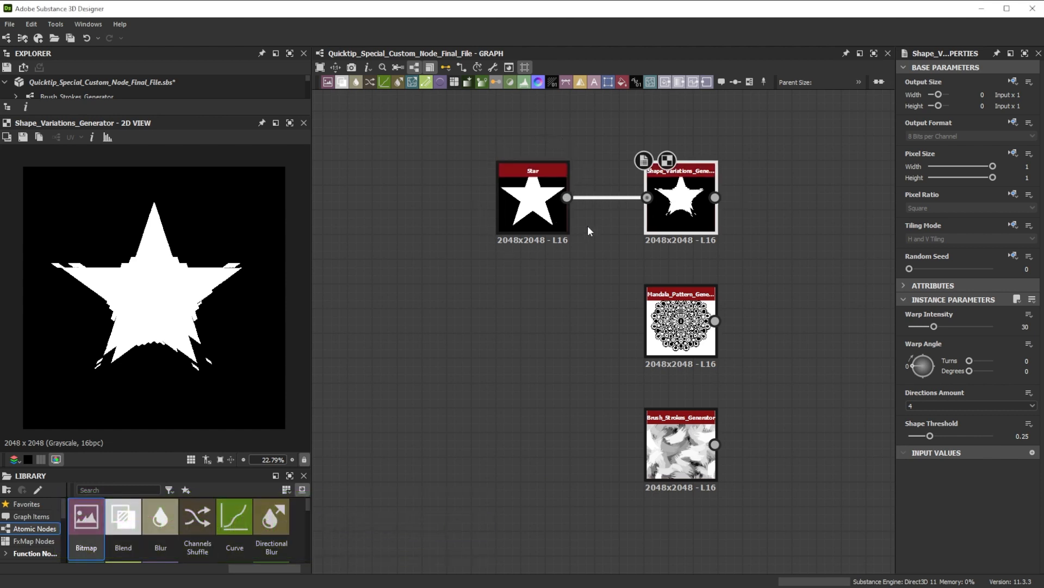
Step: Warp the star more, keep the mandala in Mirror Corner, and adjust Brush_Strokes_Generator Stroke Scale X
{"action": "left_click_drag", "start_coordinate": [932, 326], "coordinate": [960, 327]}
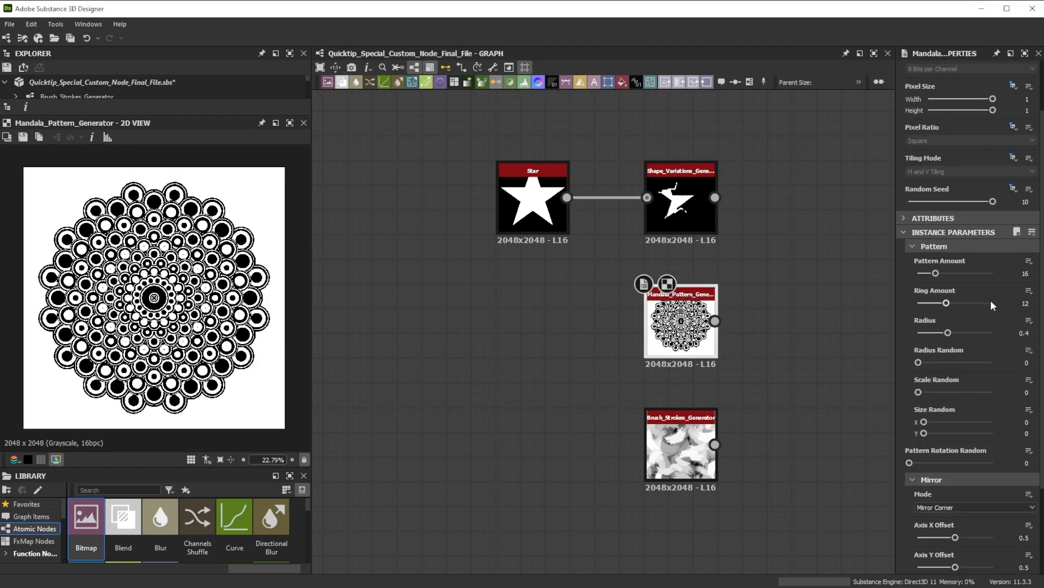
{"action": "scroll", "scroll_direction": "down", "scroll_amount": 3}
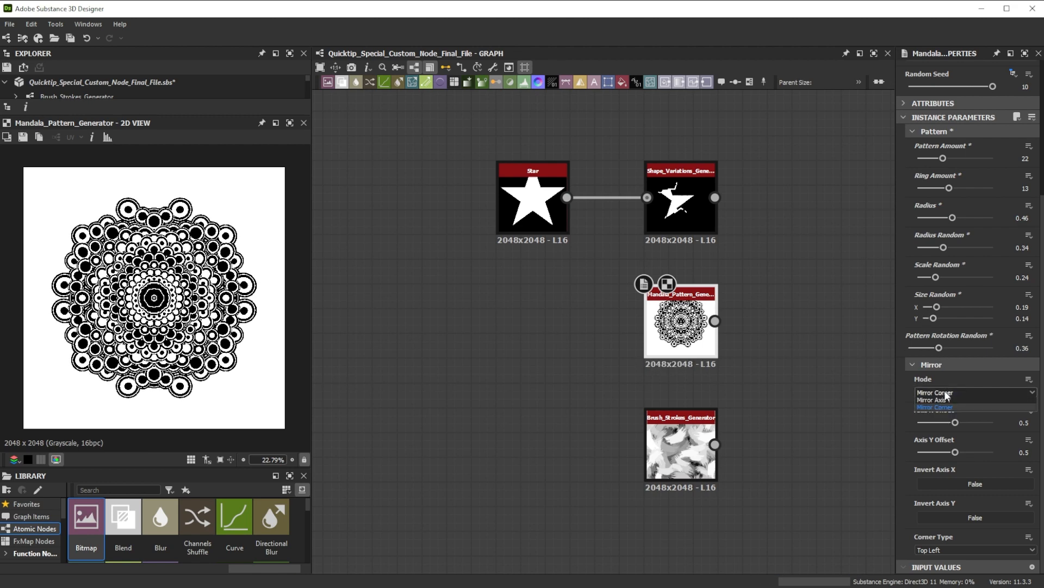
{"action": "left_click", "coordinate": [935, 407]}
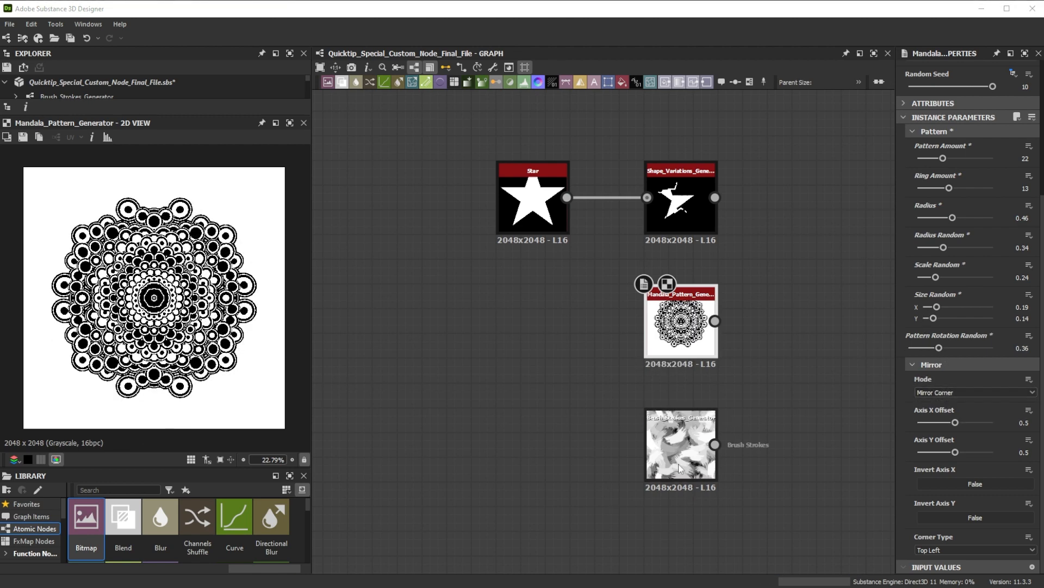
{"action": "left_click", "coordinate": [680, 445]}
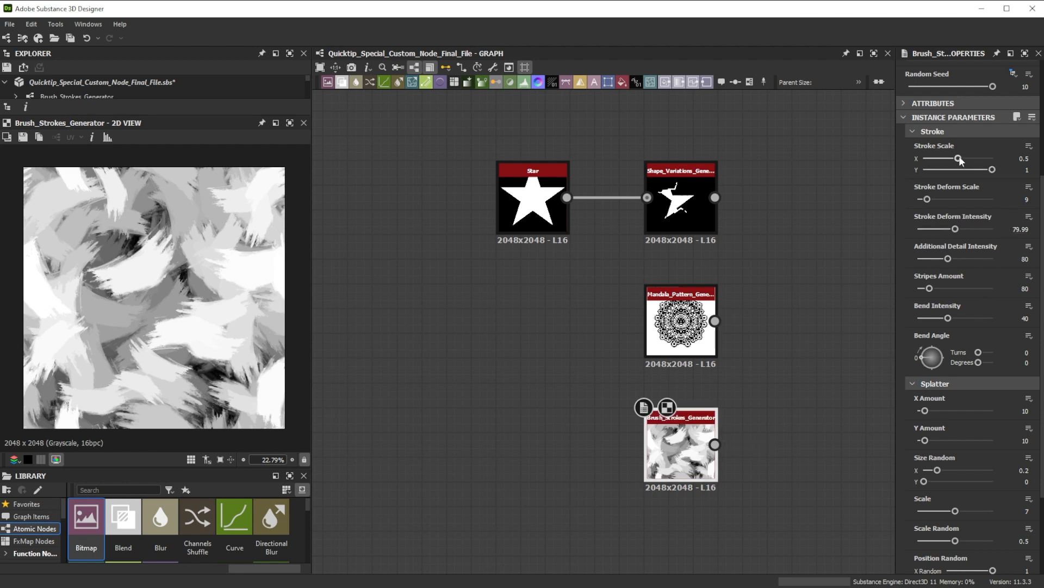
{"action": "left_click_drag", "start_coordinate": [963, 158], "coordinate": [966, 159]}
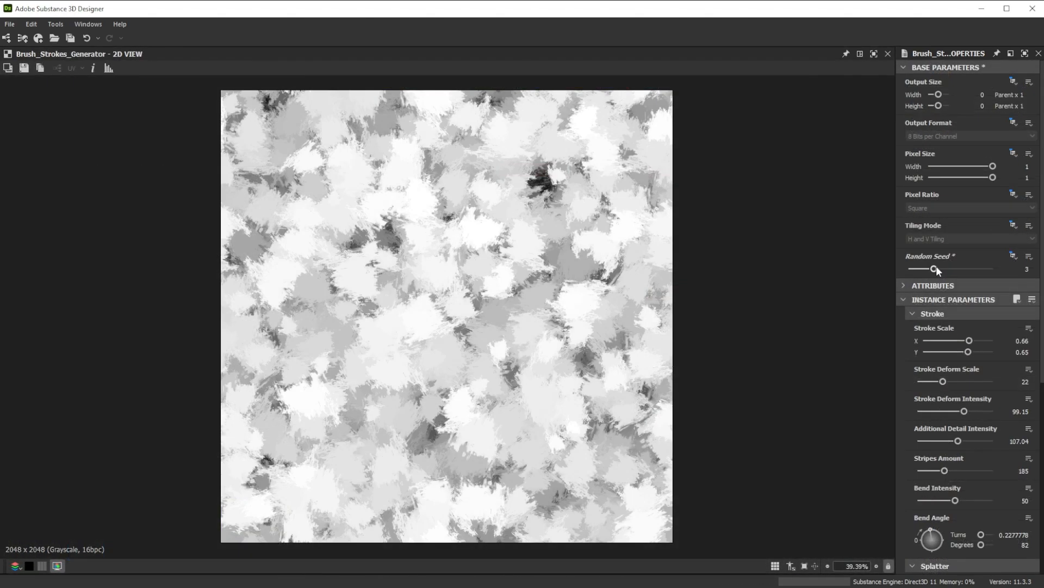
Step: Change the Random Seed on the brush strokes, mandala and Crack_Generator nodes, leaving cracks at seed 6
{"action": "left_click_drag", "start_coordinate": [933, 268], "coordinate": [984, 269]}
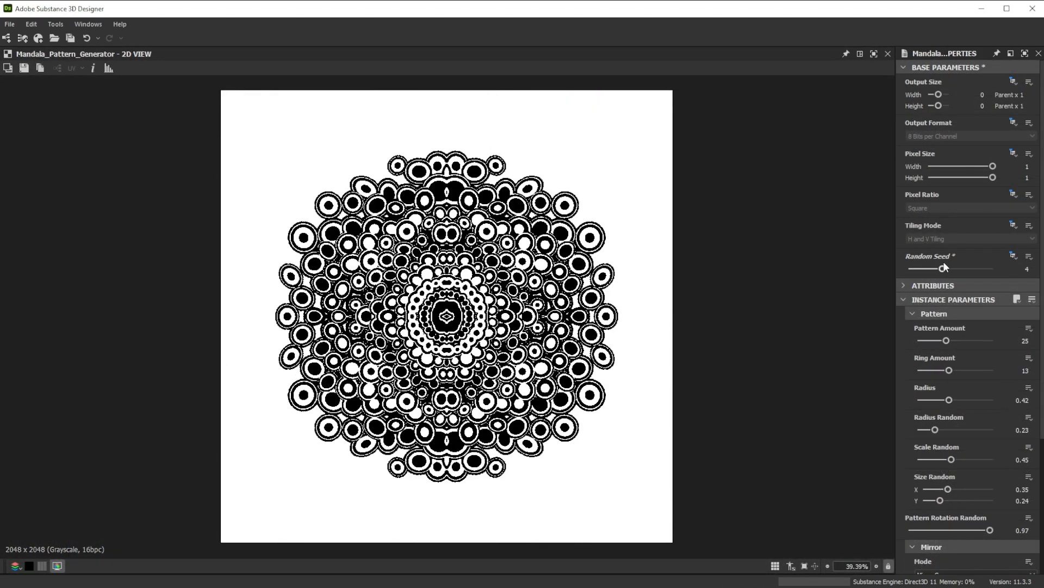
{"action": "left_click_drag", "start_coordinate": [944, 267], "coordinate": [978, 267]}
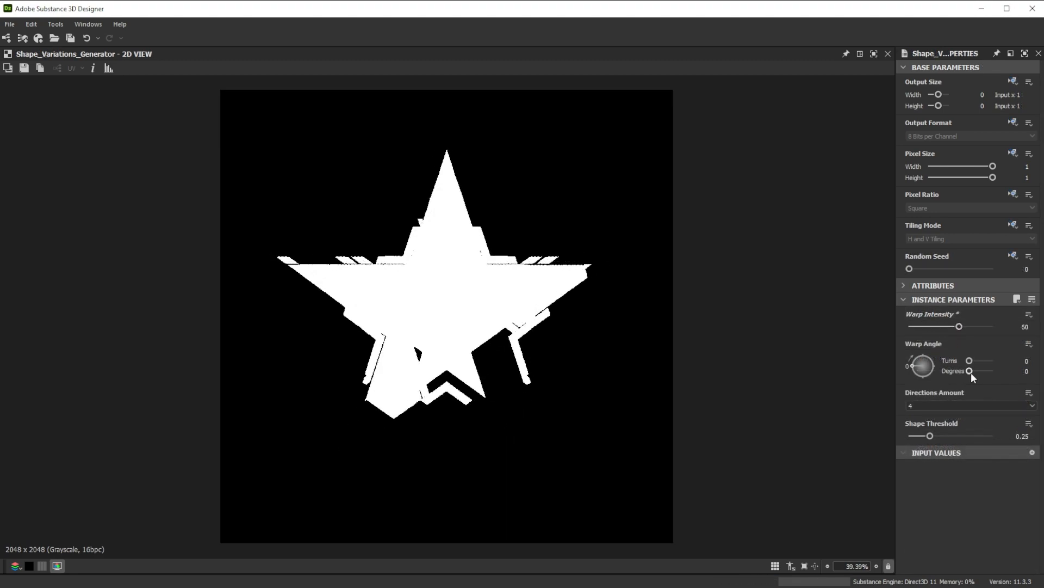
{"action": "left_click", "coordinate": [970, 406]}
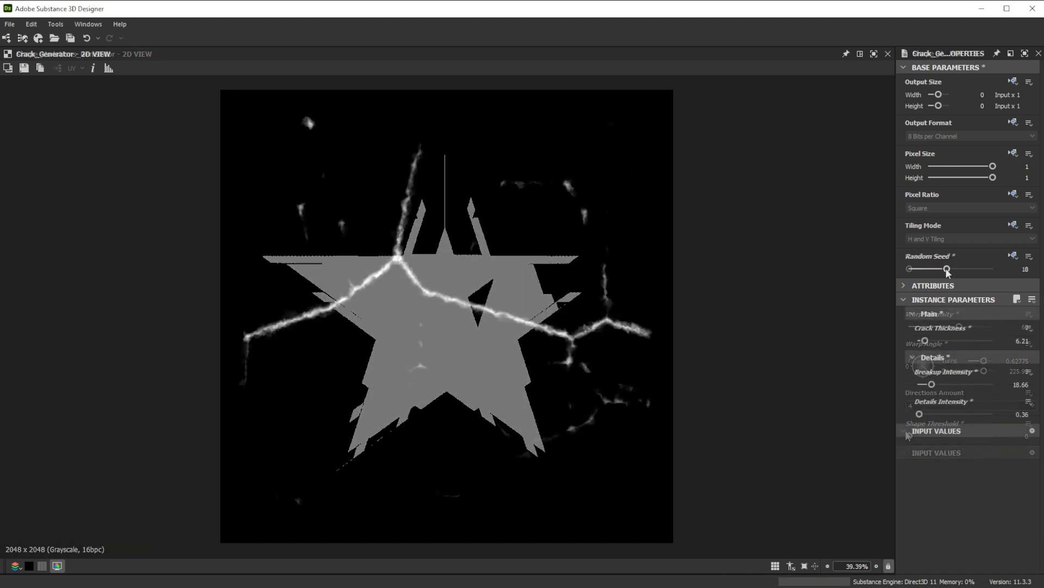
{"action": "left_click_drag", "start_coordinate": [946, 268], "coordinate": [923, 269]}
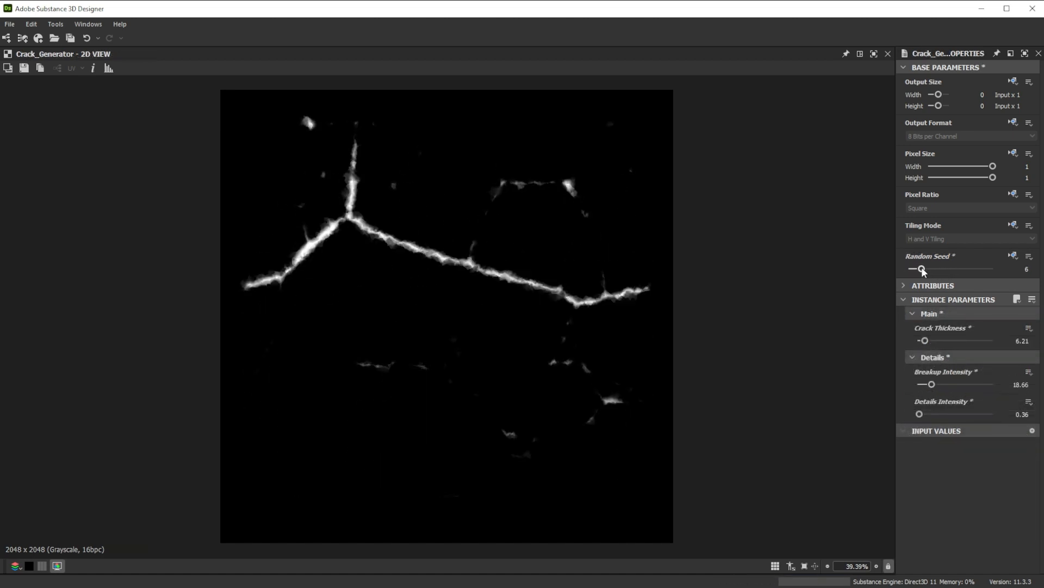